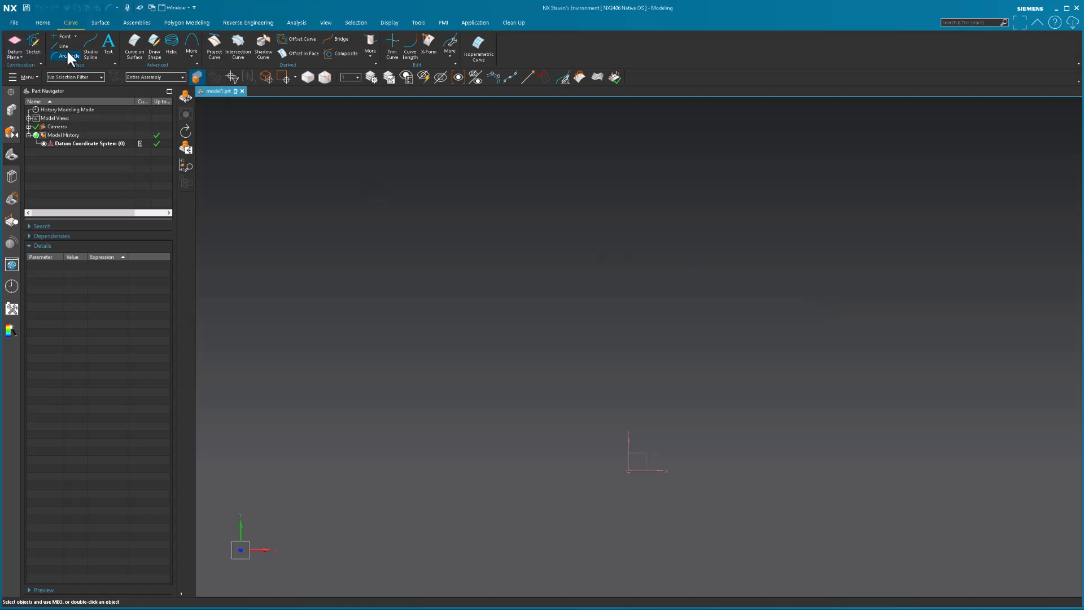
# Create Arc (1) as a three-point arc through start, end and middle points above the datum origin.
pyautogui.click(67, 56)
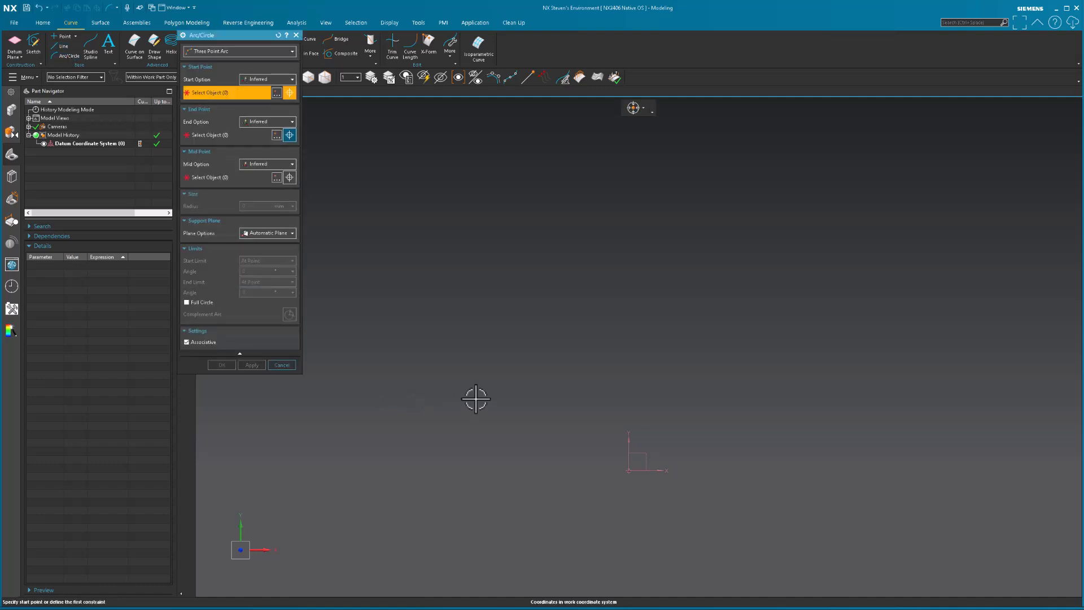
pyautogui.click(475, 398)
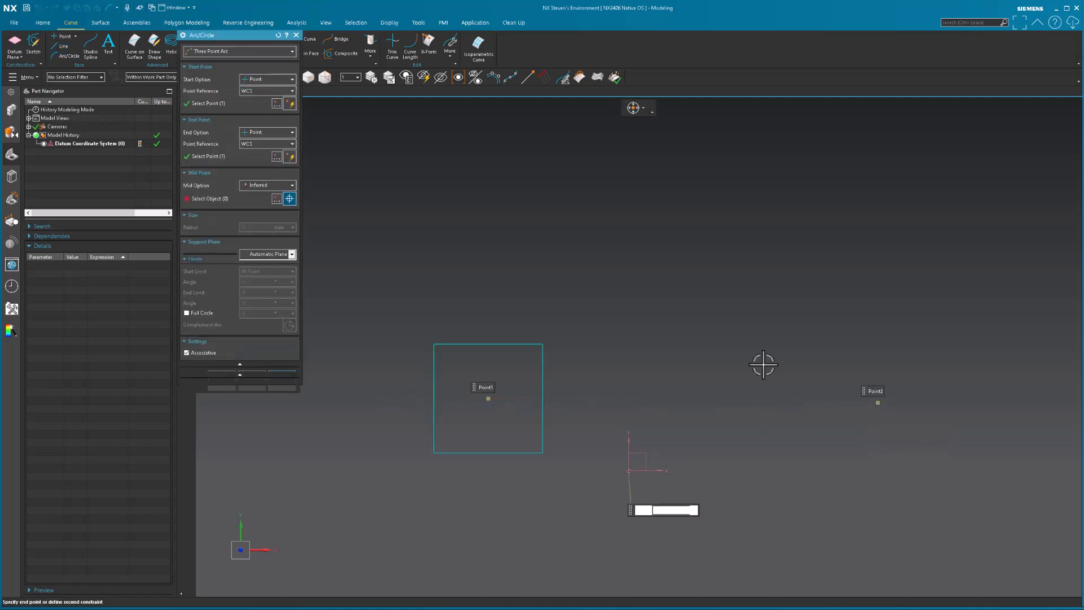
pyautogui.click(677, 281)
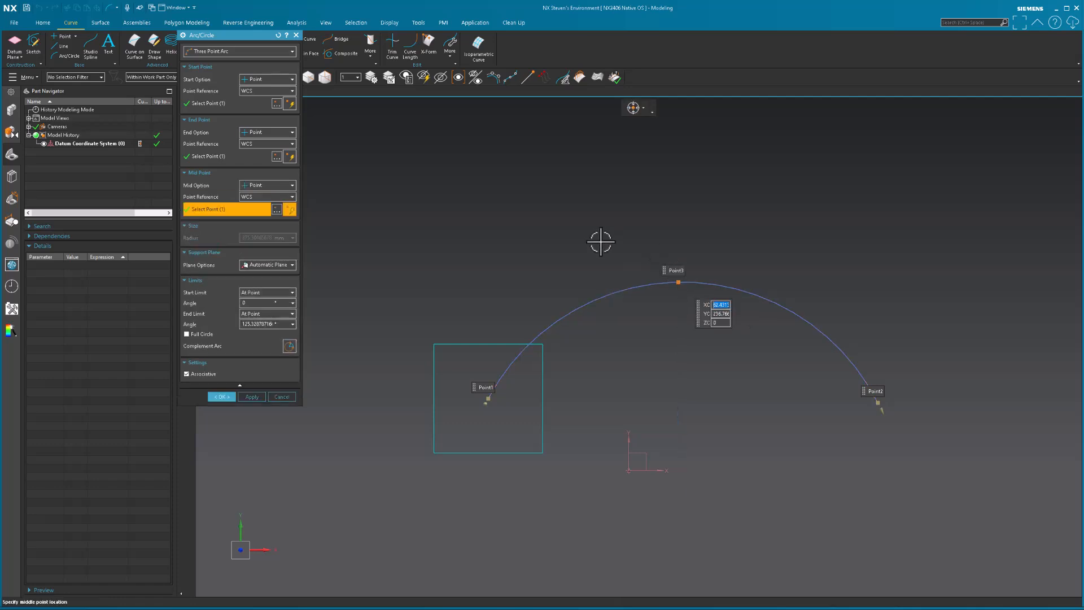
pyautogui.click(220, 396)
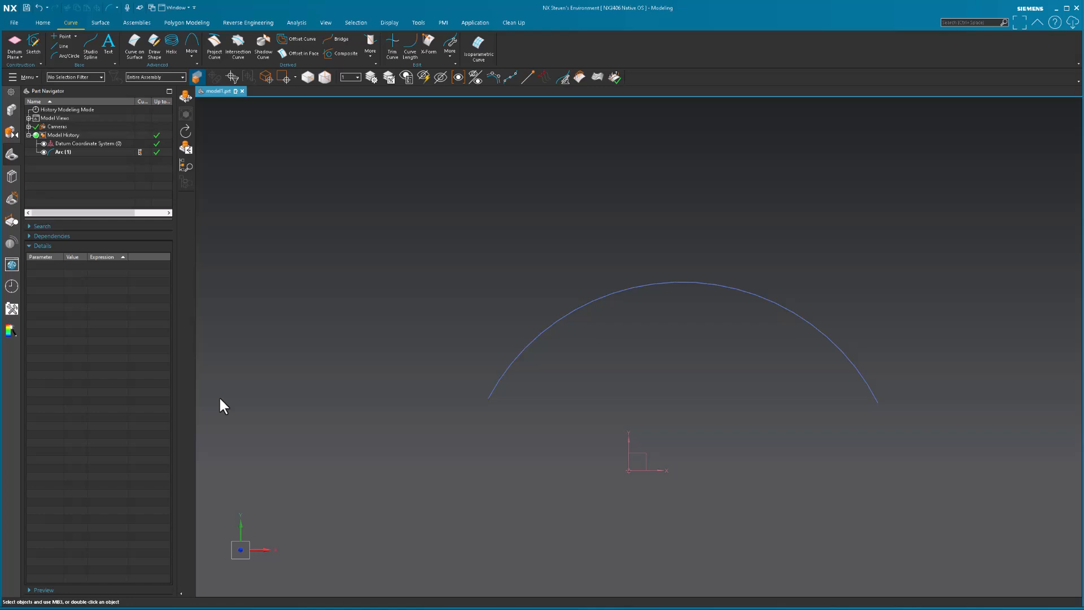
pyautogui.moveTo(250, 397)
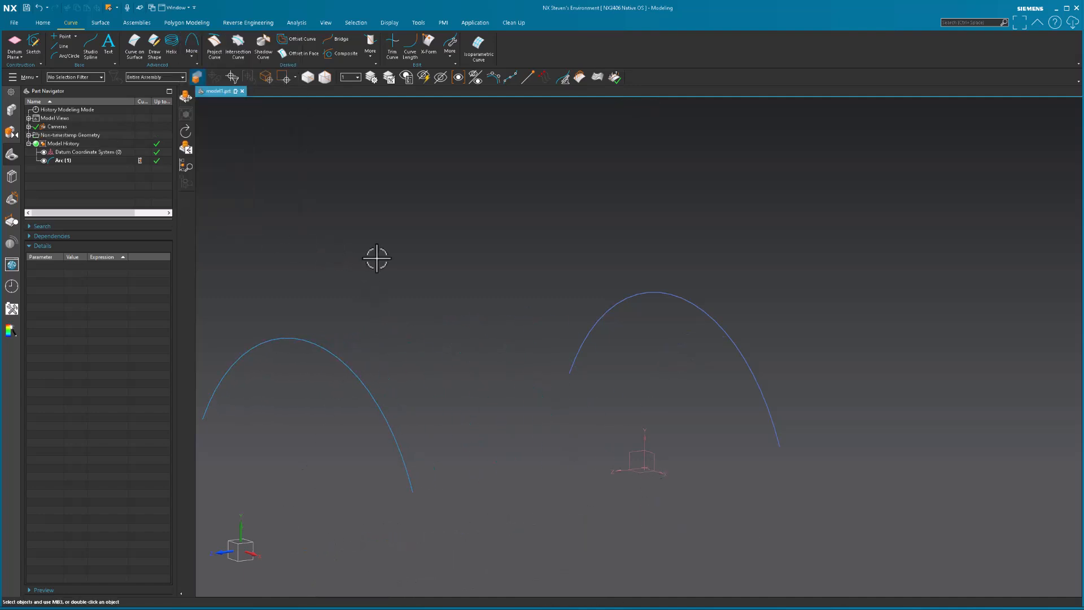
pyautogui.moveTo(329, 228)
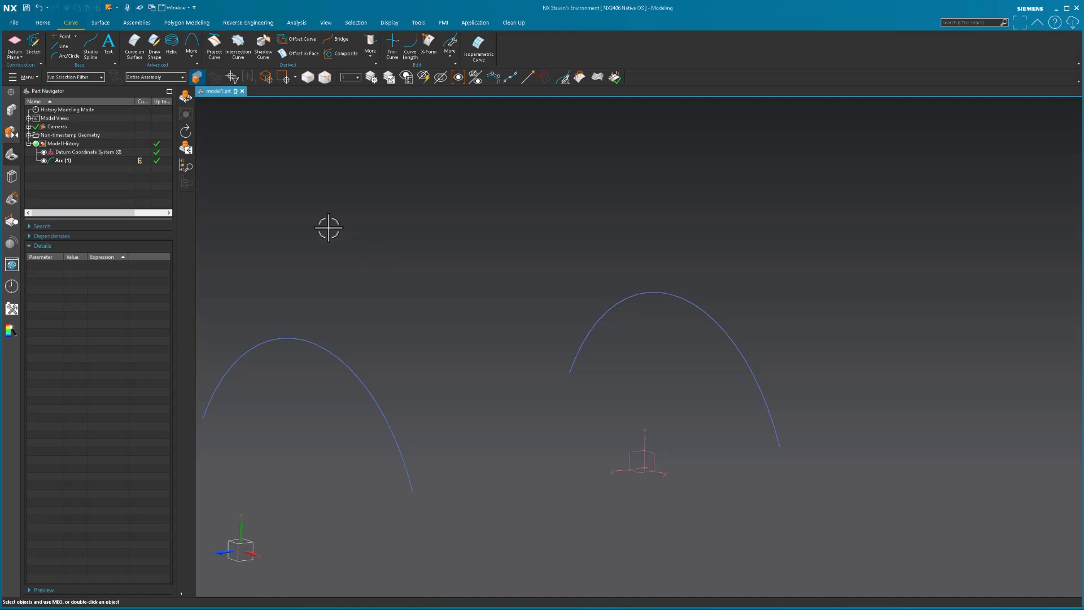
# Inspect the original arc after the Move Object copy, then clear the selection.
pyautogui.click(691, 301)
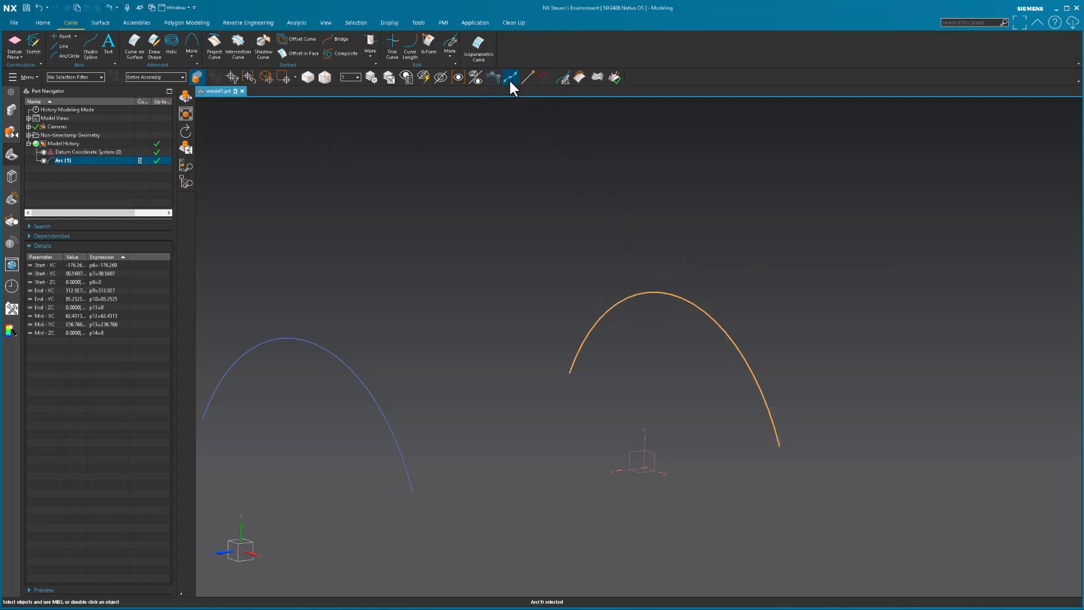
pyautogui.click(521, 154)
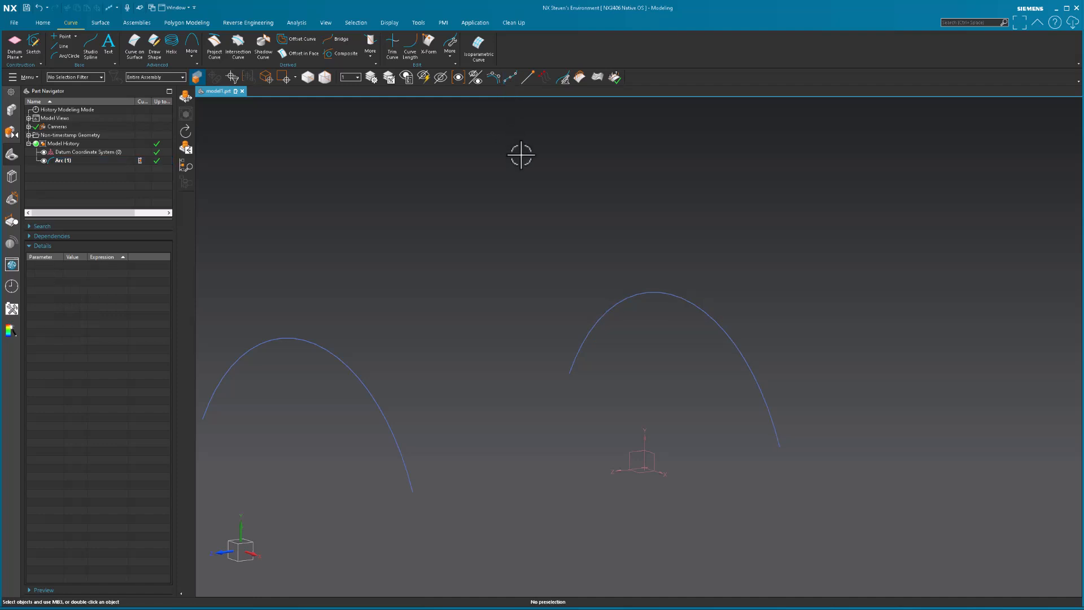
pyautogui.moveTo(101, 23)
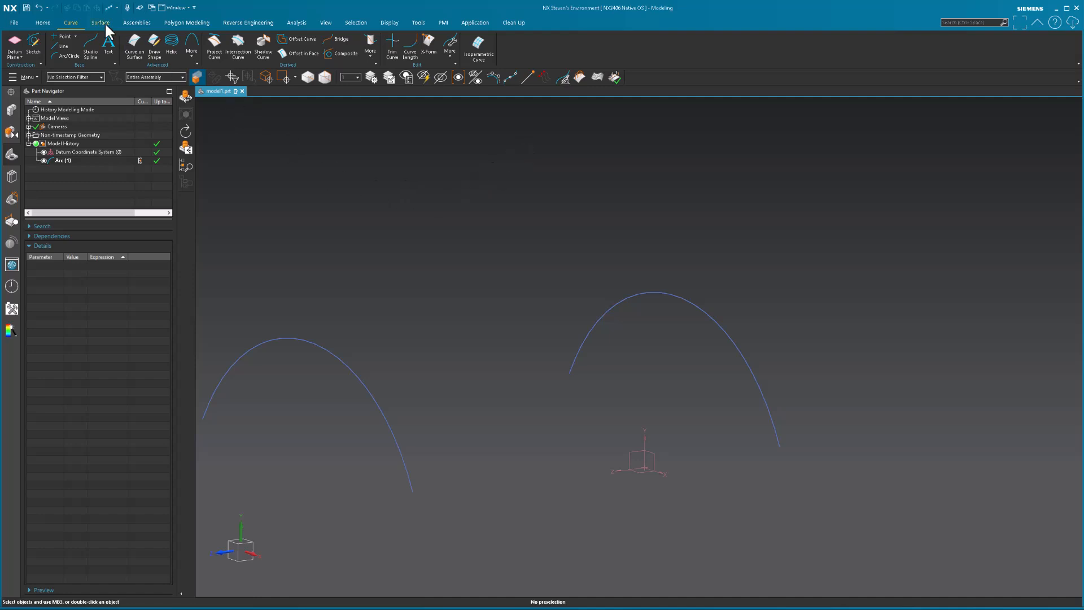
# Loft a Through Curves sheet between the two arcs, creating Through Curves (2).
pyautogui.click(99, 22)
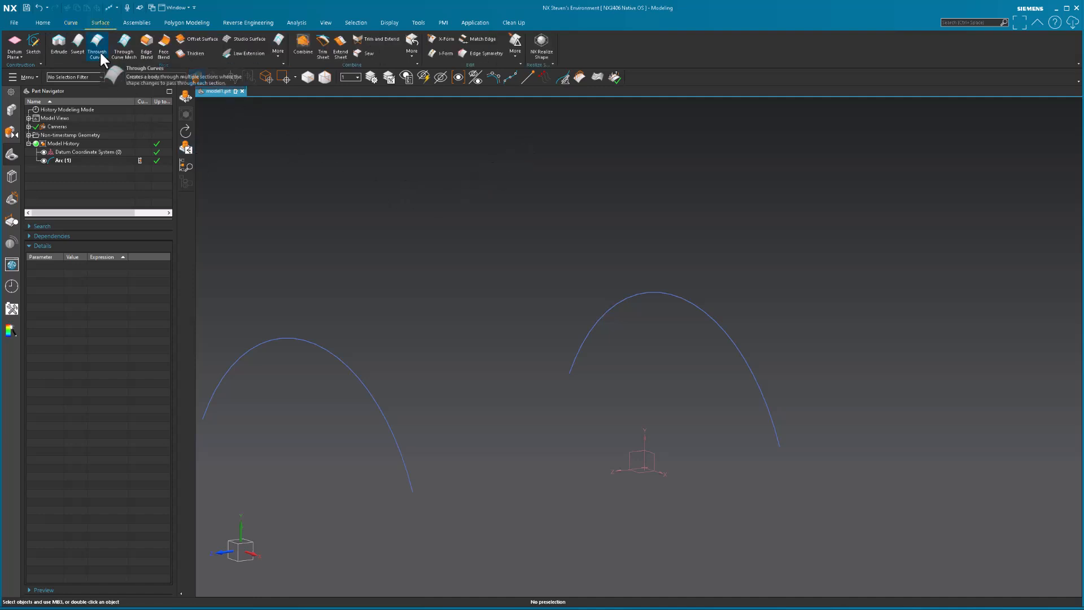
pyautogui.click(96, 48)
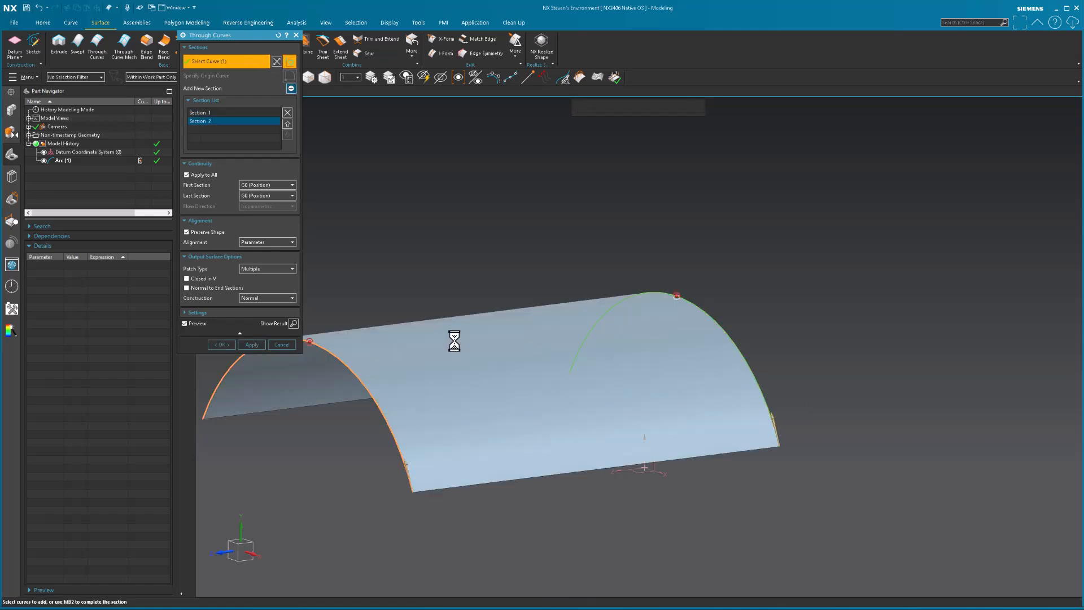
pyautogui.click(221, 345)
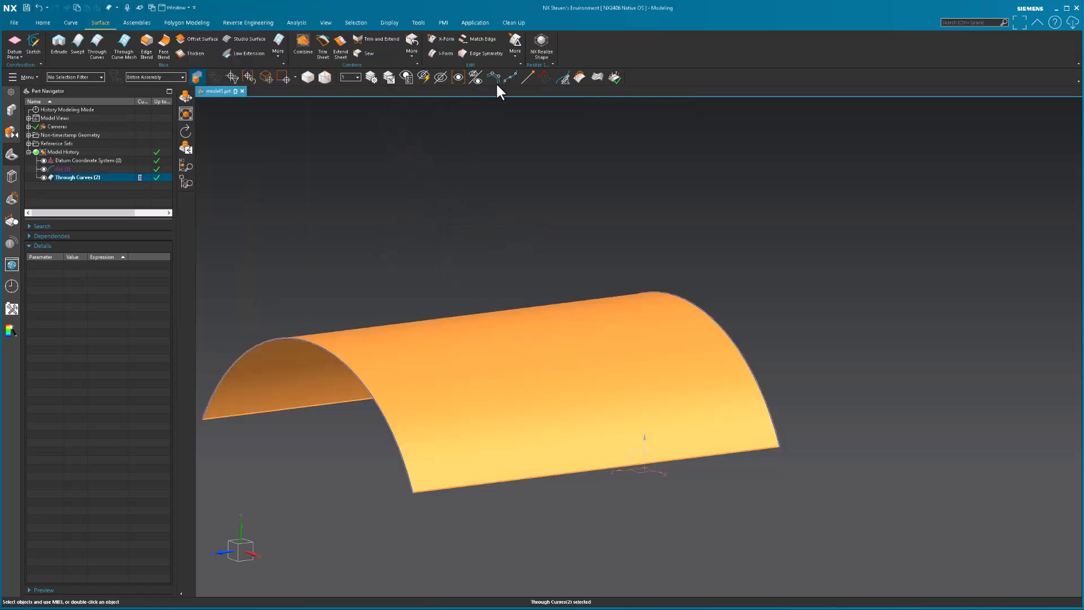
# View the surface from the front and reopen Through Curves (2) for editing.
pyautogui.click(494, 77)
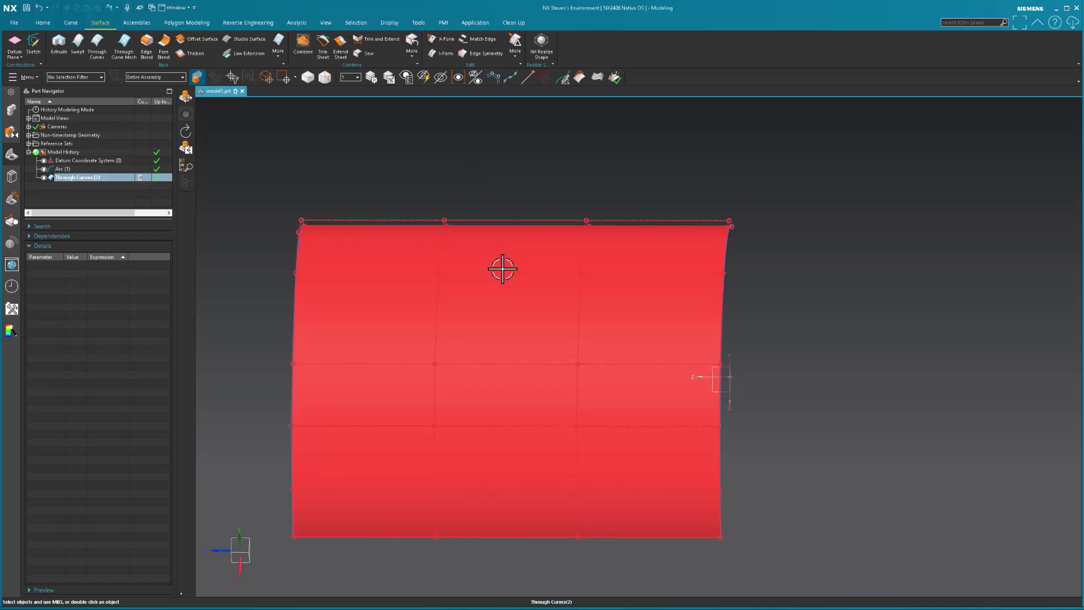
pyautogui.doubleClick(78, 177)
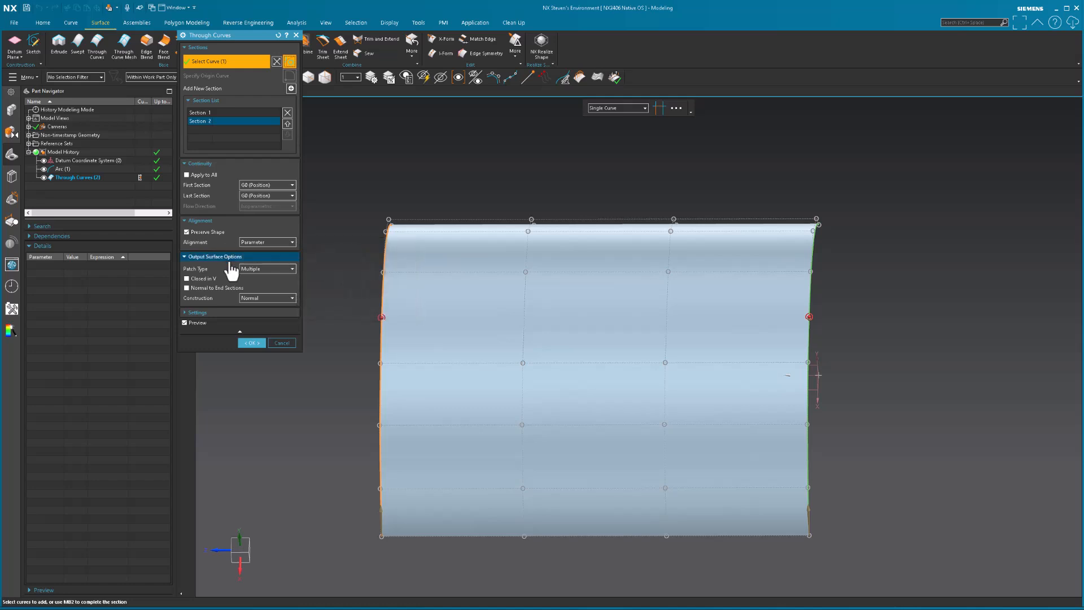
# Try Simple and Spline Points construction, return to Normal, set Patch Type to Single and confirm.
pyautogui.click(266, 298)
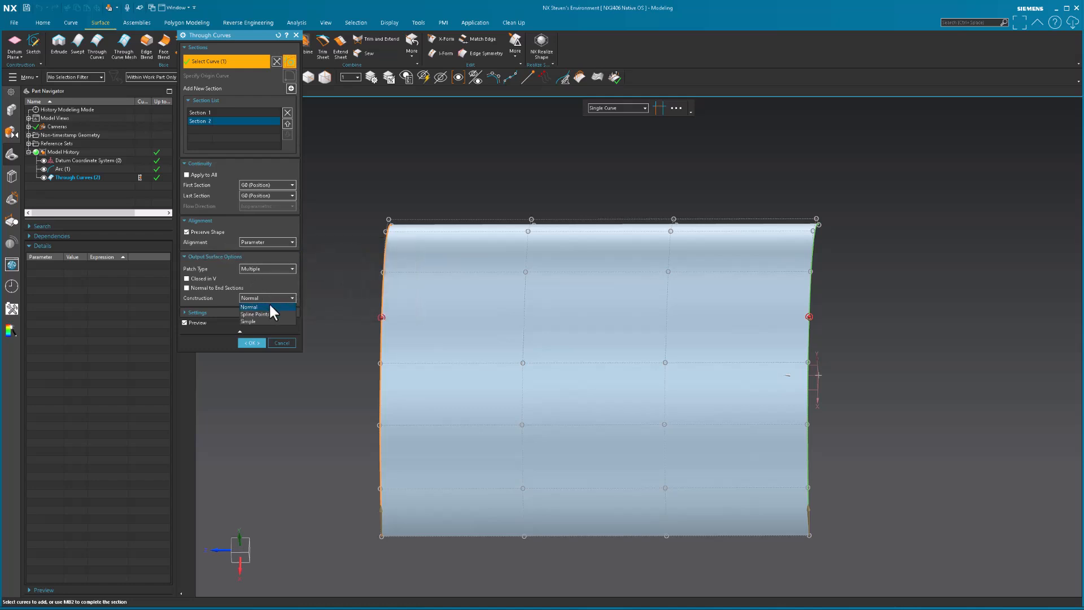
pyautogui.click(247, 321)
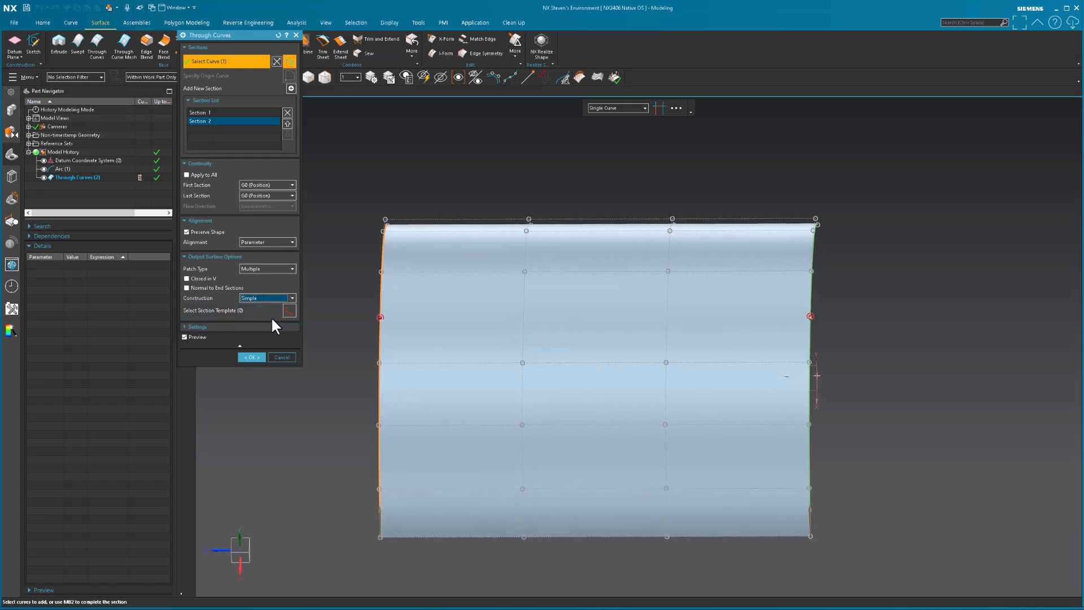
pyautogui.click(197, 326)
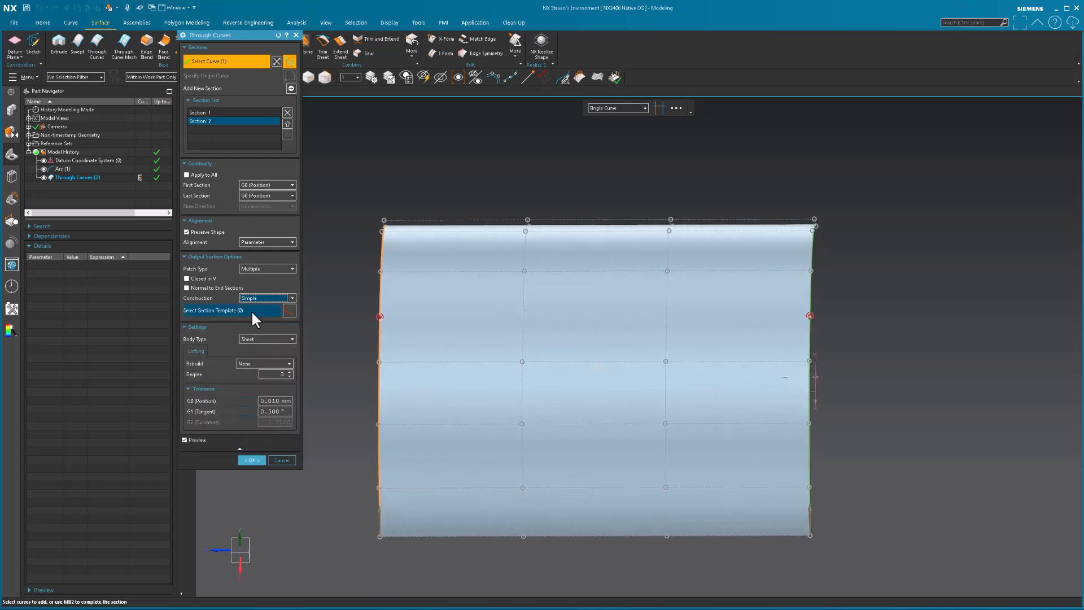
pyautogui.click(266, 299)
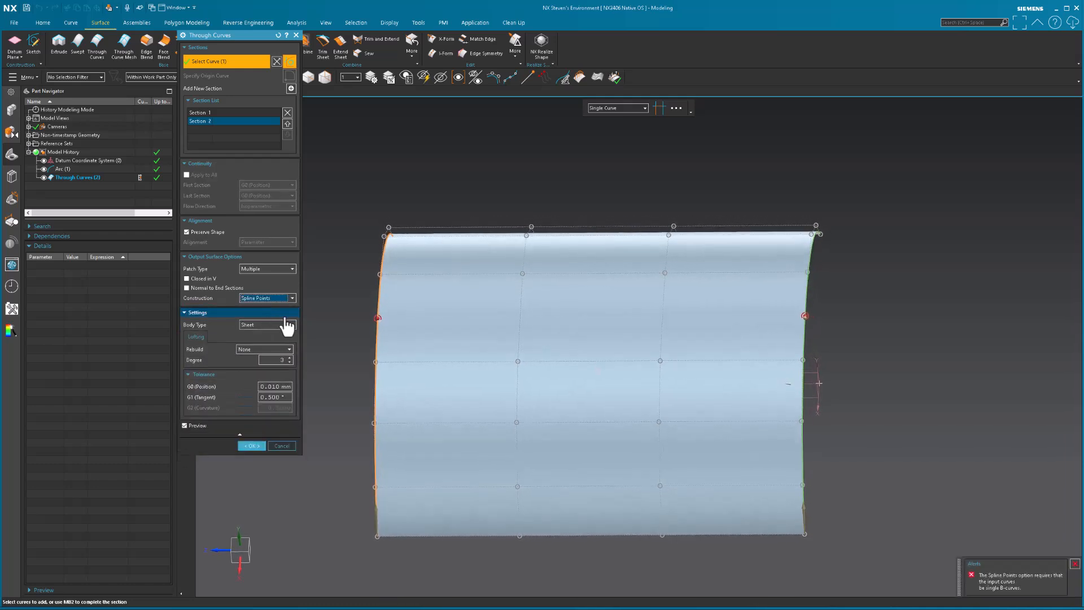
pyautogui.click(290, 298)
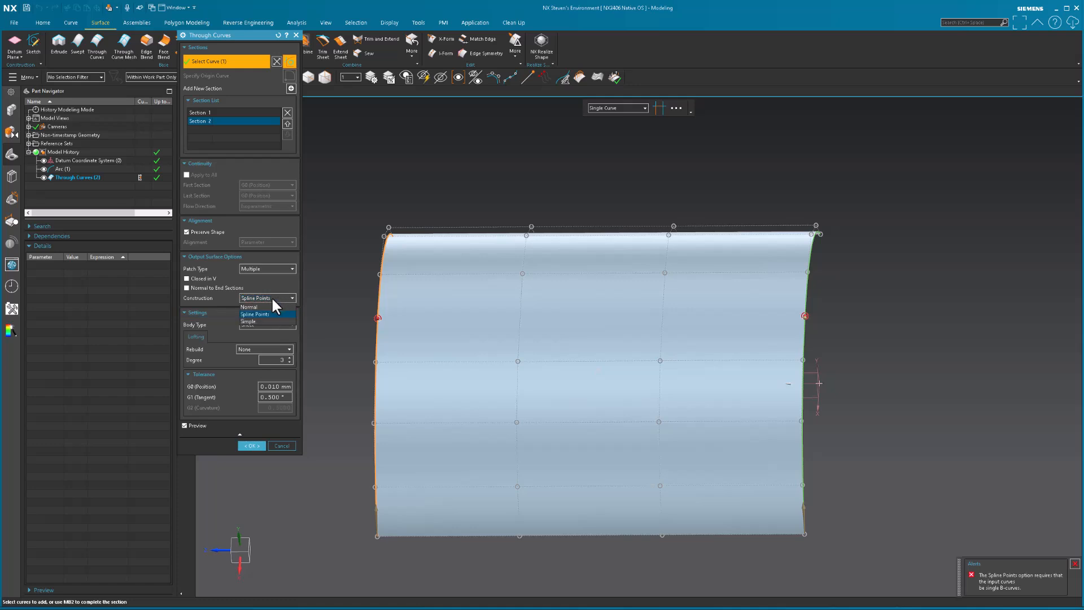
pyautogui.click(266, 268)
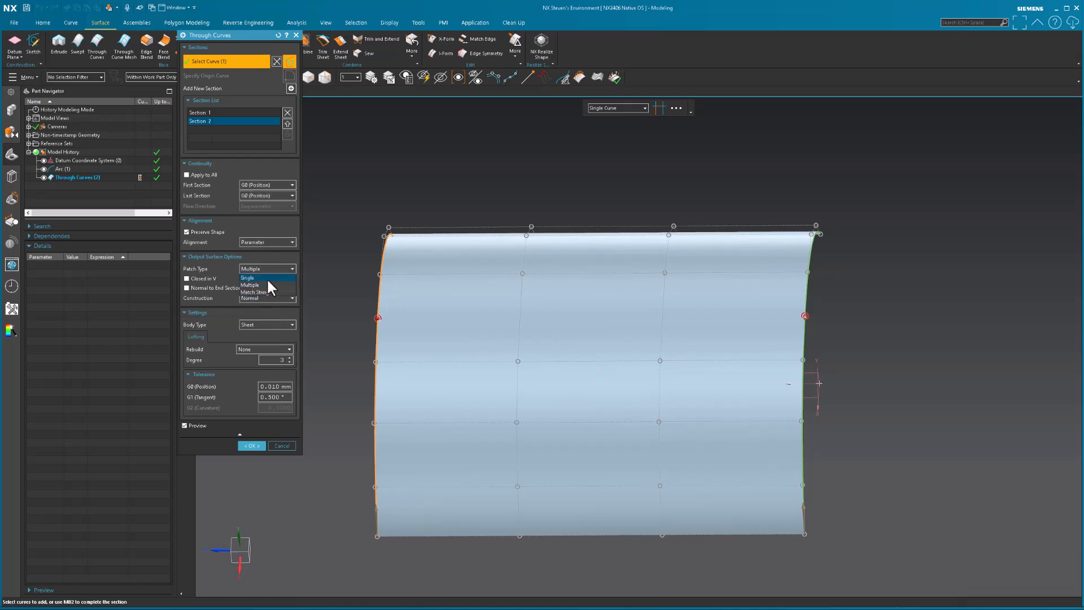
pyautogui.click(246, 277)
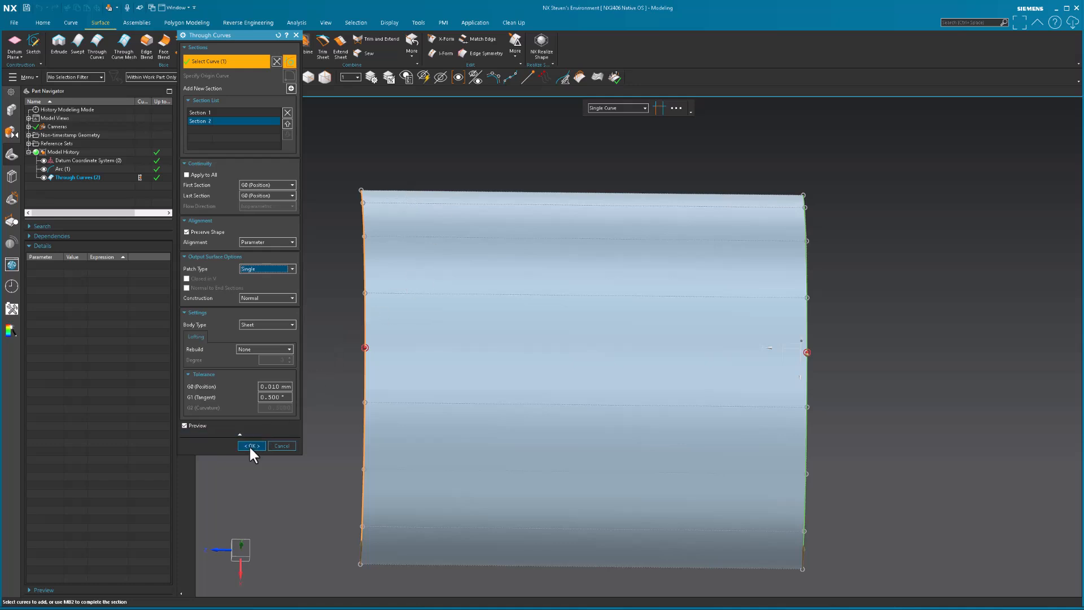
pyautogui.click(251, 445)
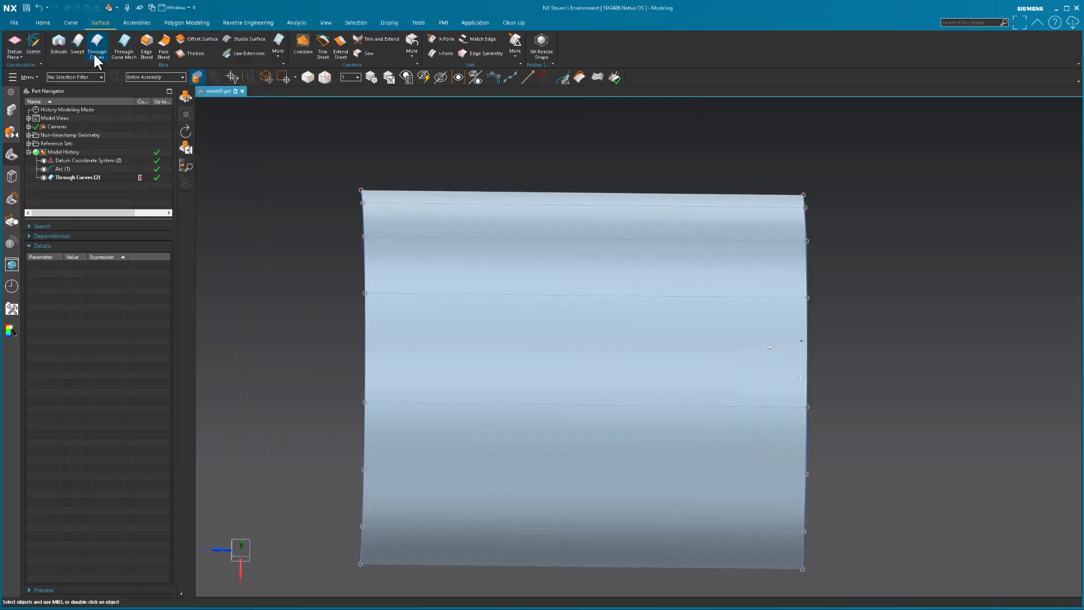
pyautogui.moveTo(78, 48)
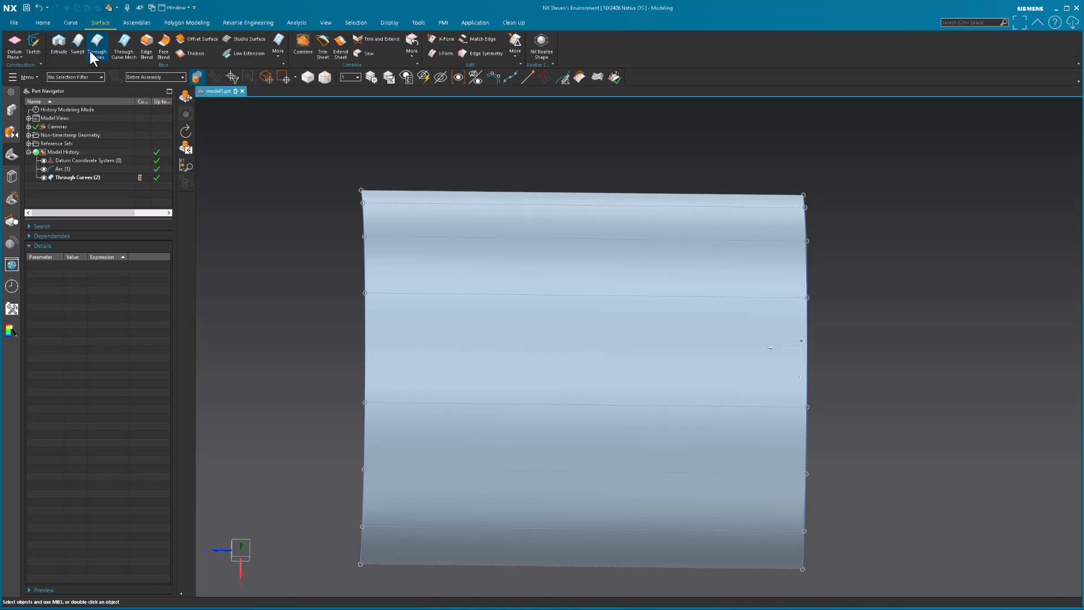
pyautogui.moveTo(302, 48)
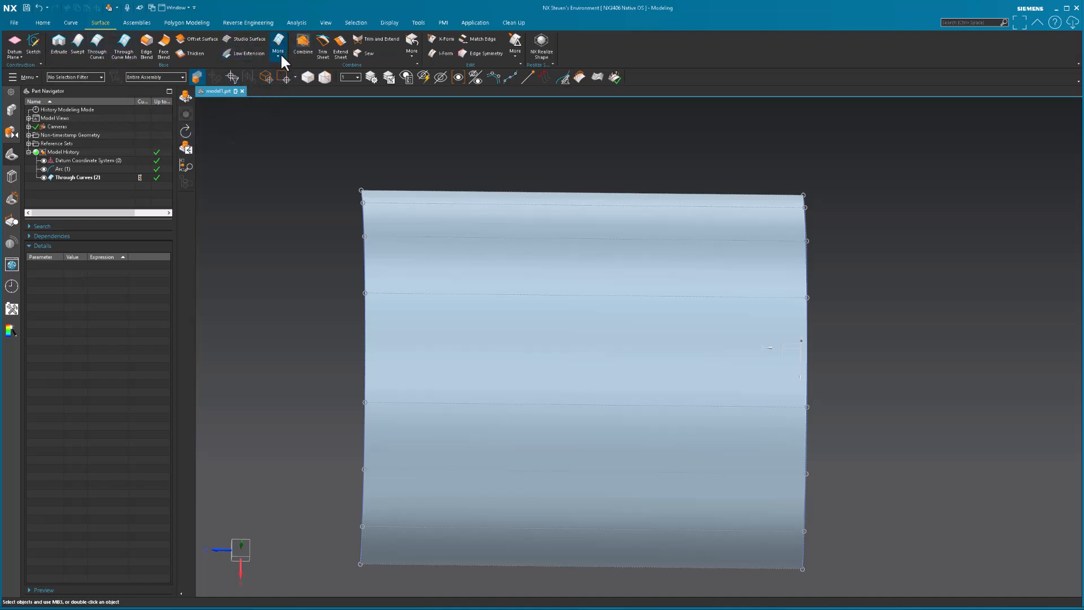
pyautogui.click(277, 50)
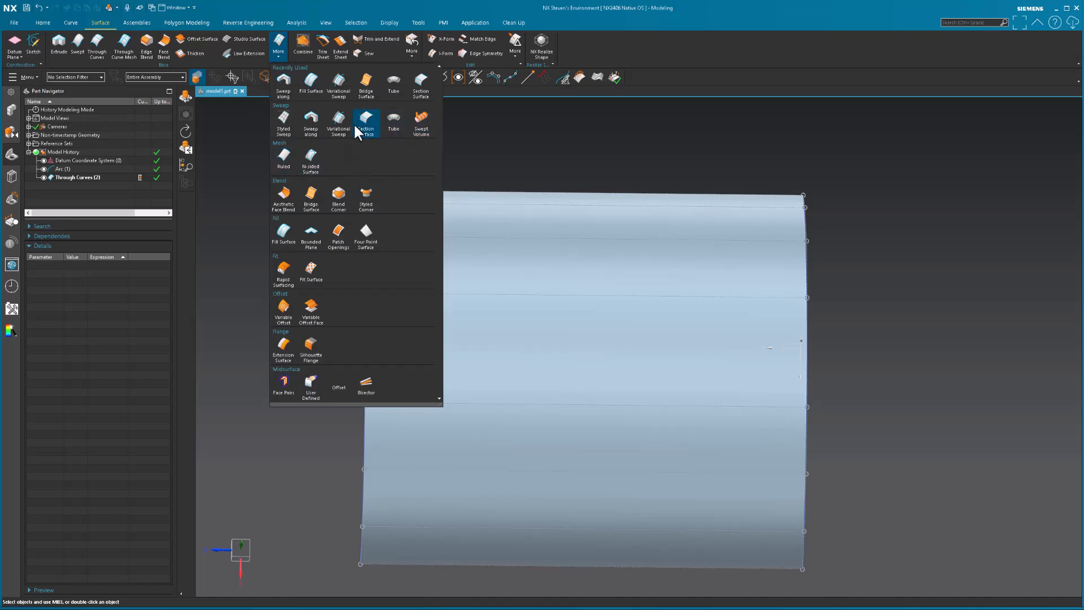
pyautogui.moveTo(367, 151)
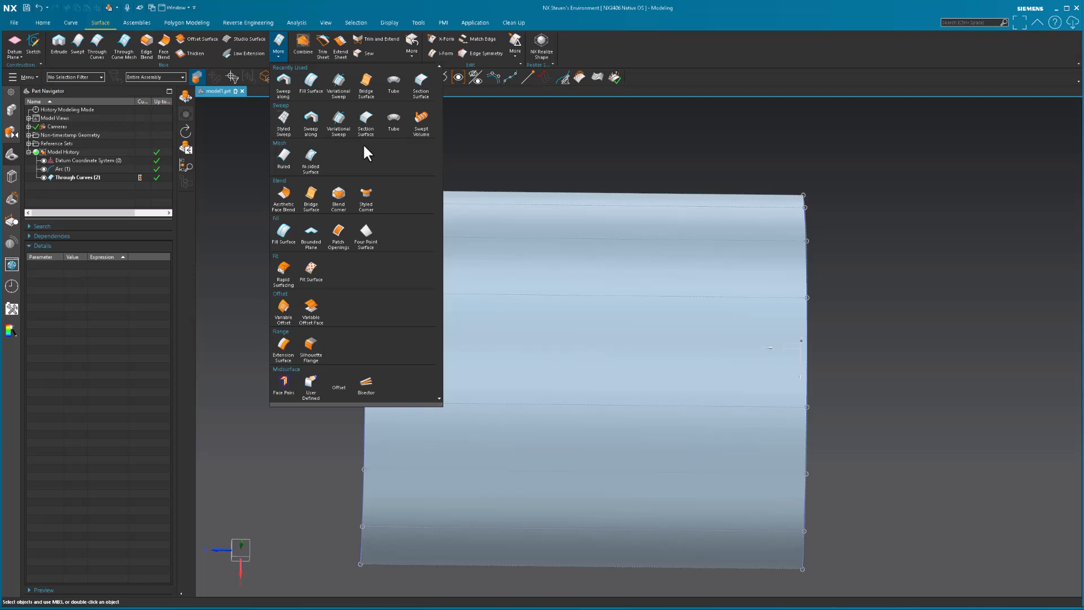
pyautogui.moveTo(526, 140)
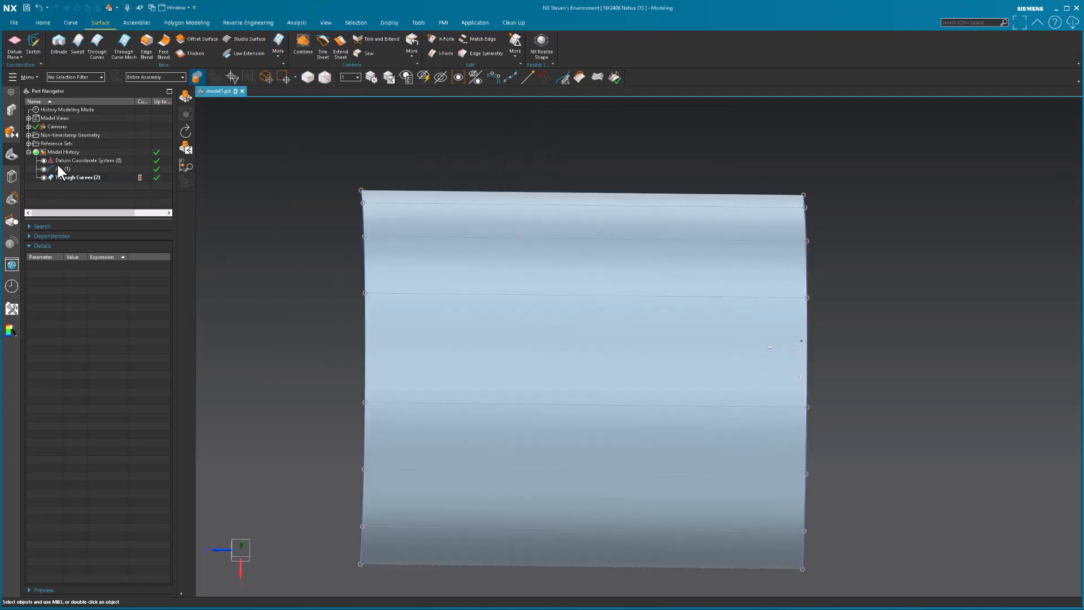
# Paste a copy of Arc (1) as the new feature Arc (3) and select it.
pyautogui.click(67, 169)
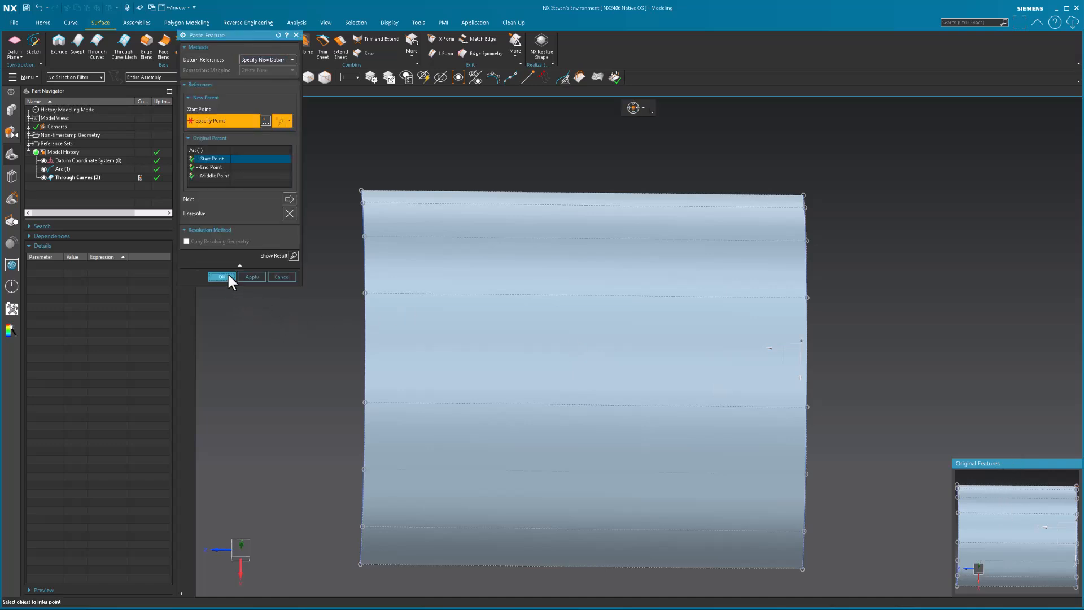
pyautogui.click(220, 277)
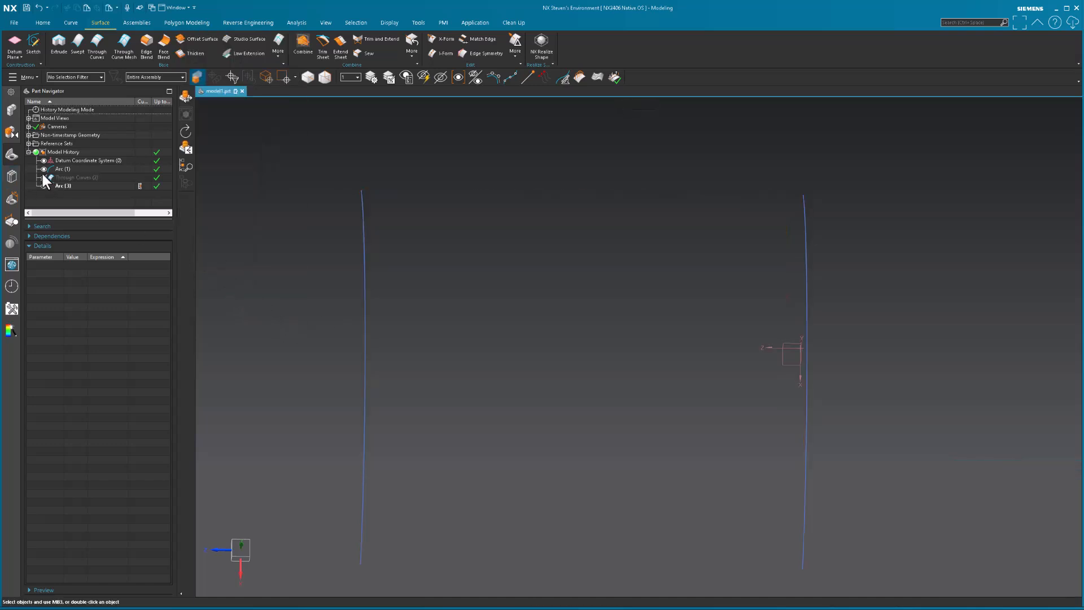
pyautogui.click(62, 185)
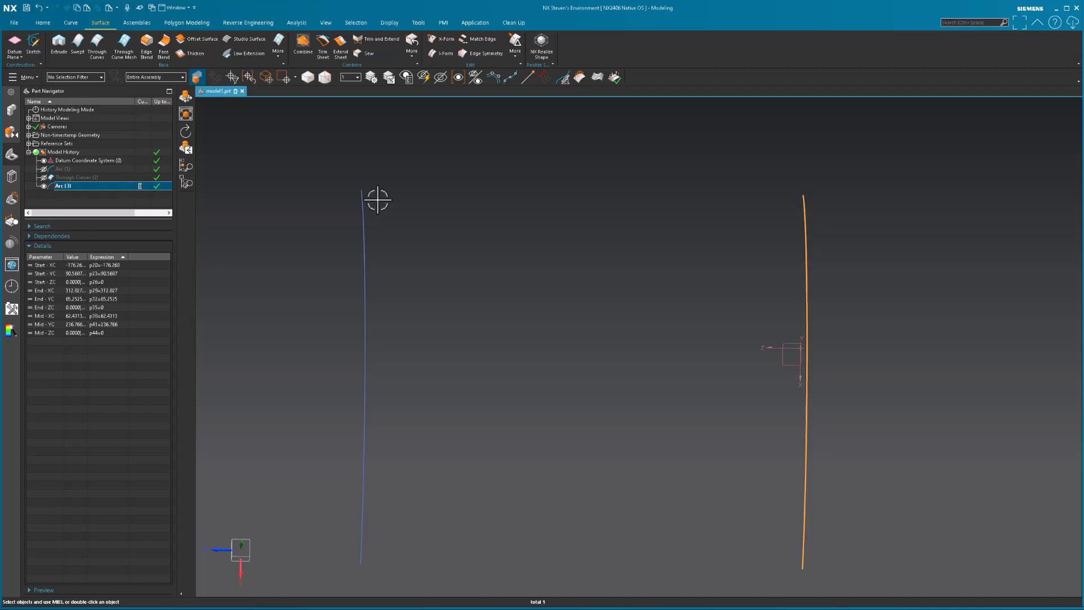
pyautogui.moveTo(441, 39)
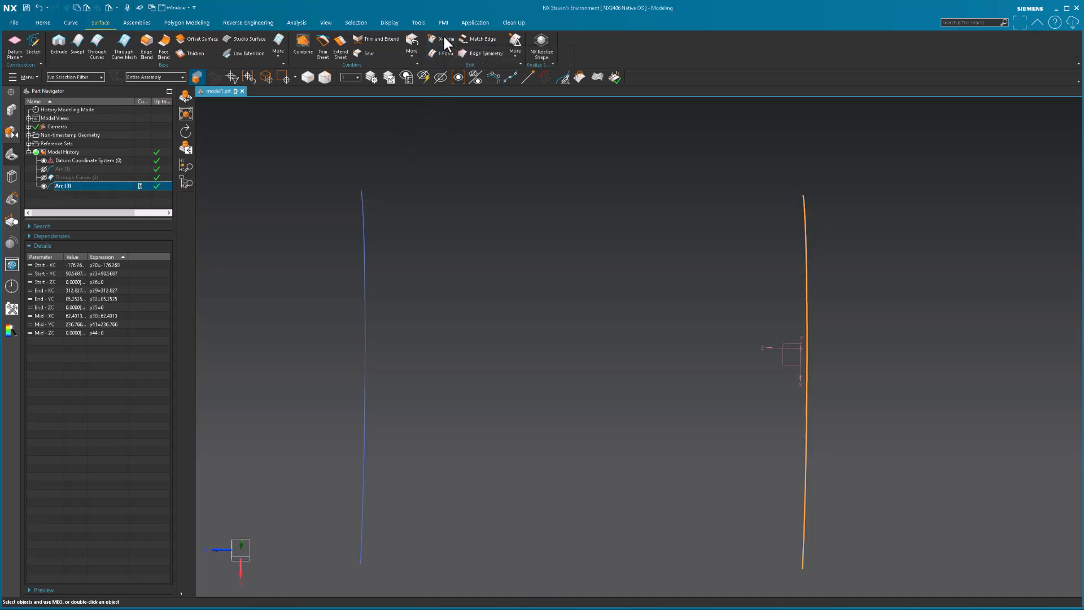
# Start X-Form on the arc, accepting removal of its parameters.
pyautogui.click(443, 39)
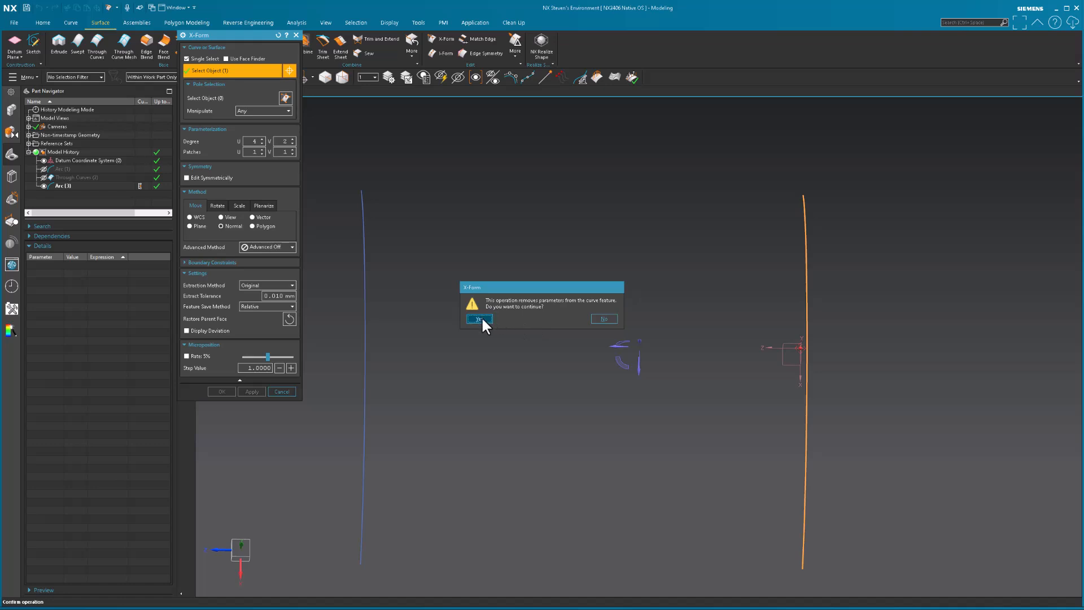
pyautogui.click(478, 319)
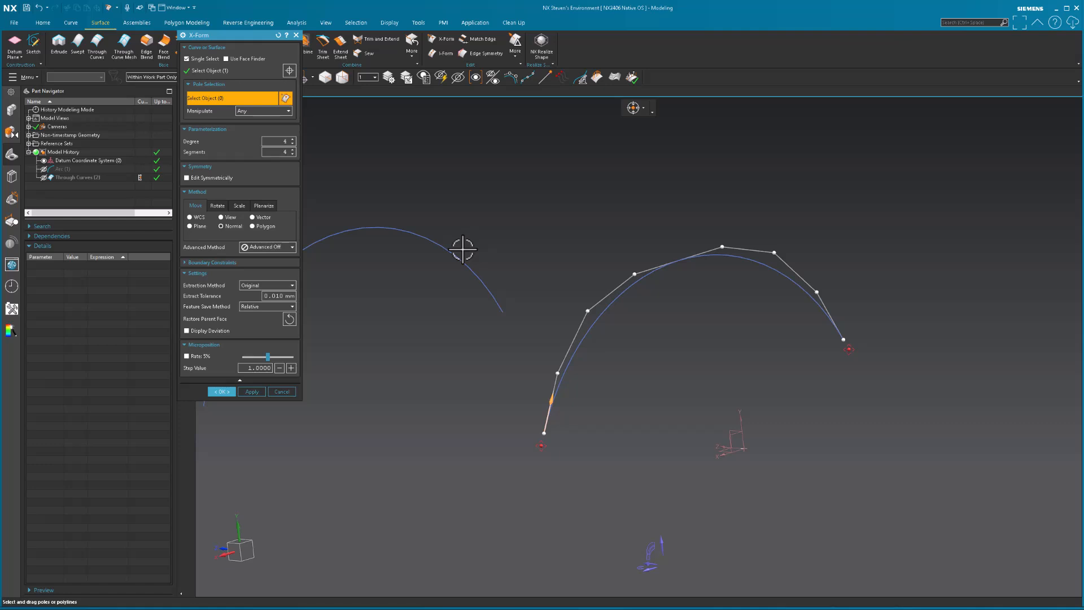
pyautogui.moveTo(315, 195)
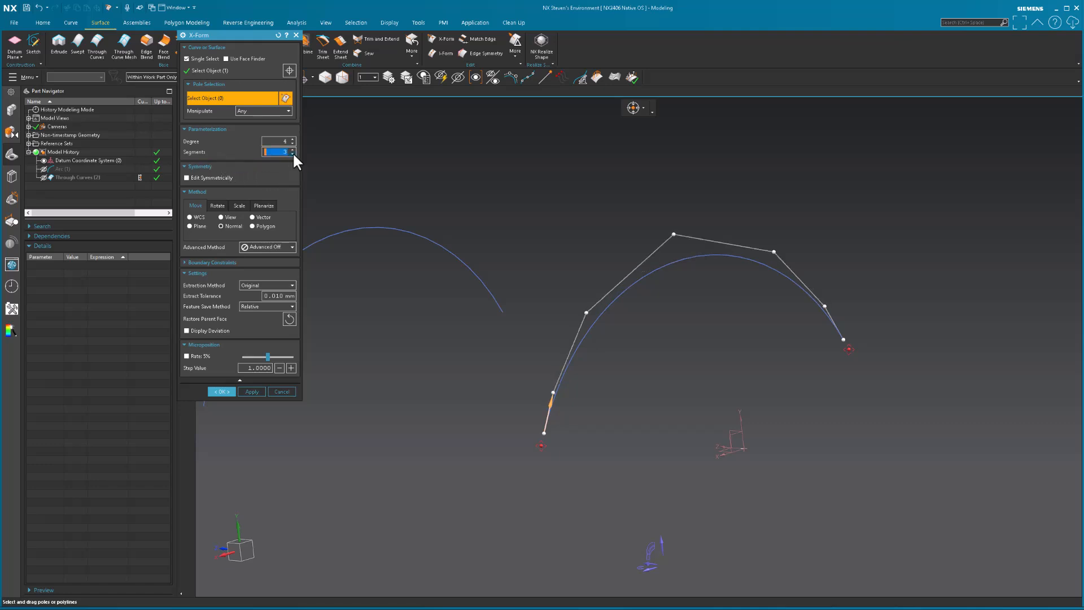
# Set the X-Form curve to 1 segment of degree 4, giving five control poles.
pyautogui.click(292, 154)
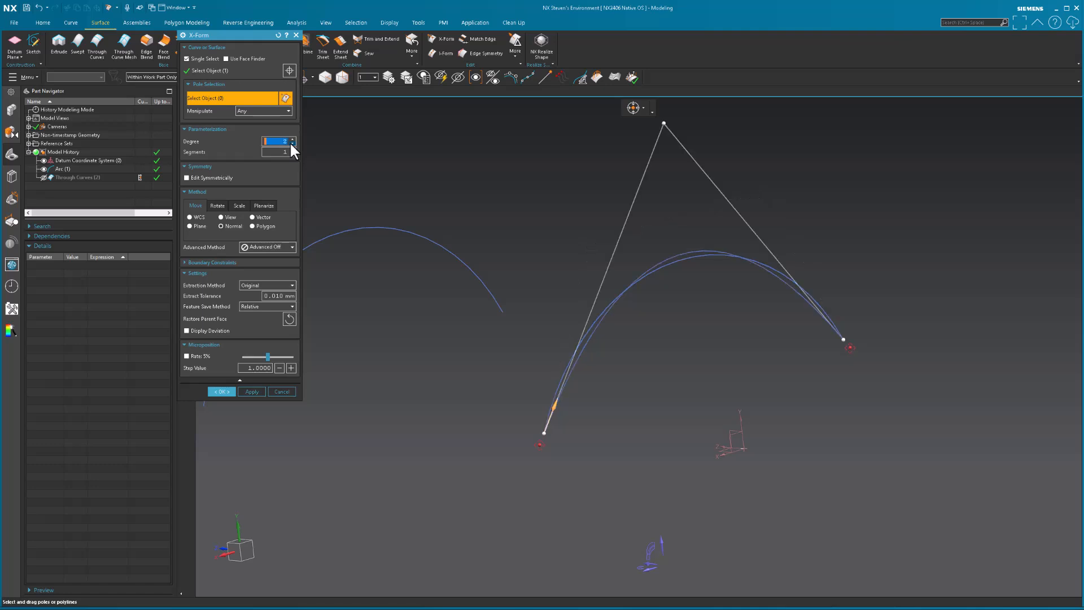
pyautogui.click(293, 140)
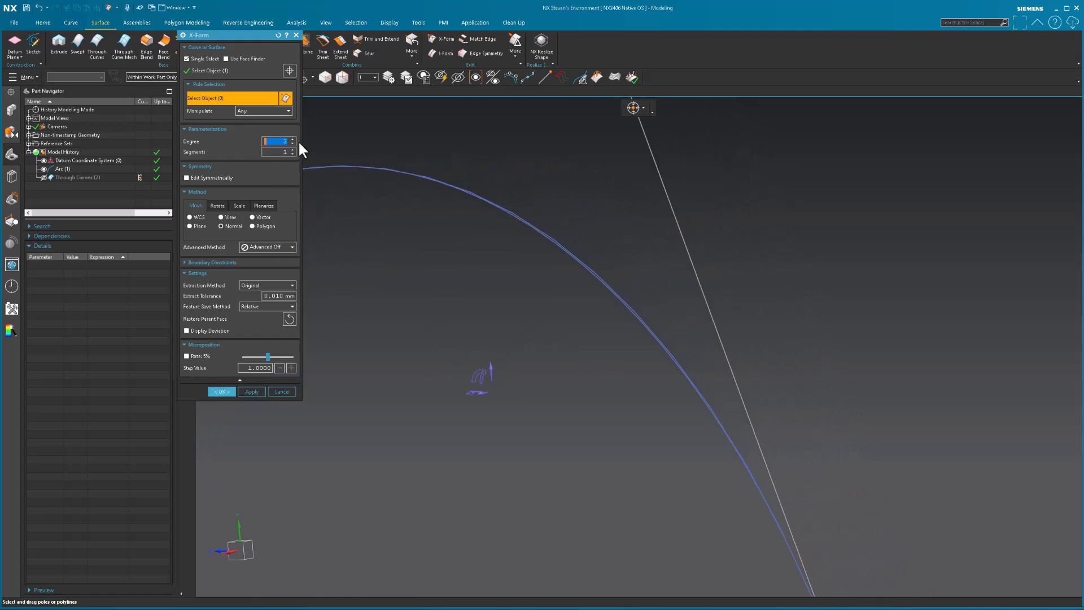
pyautogui.click(293, 139)
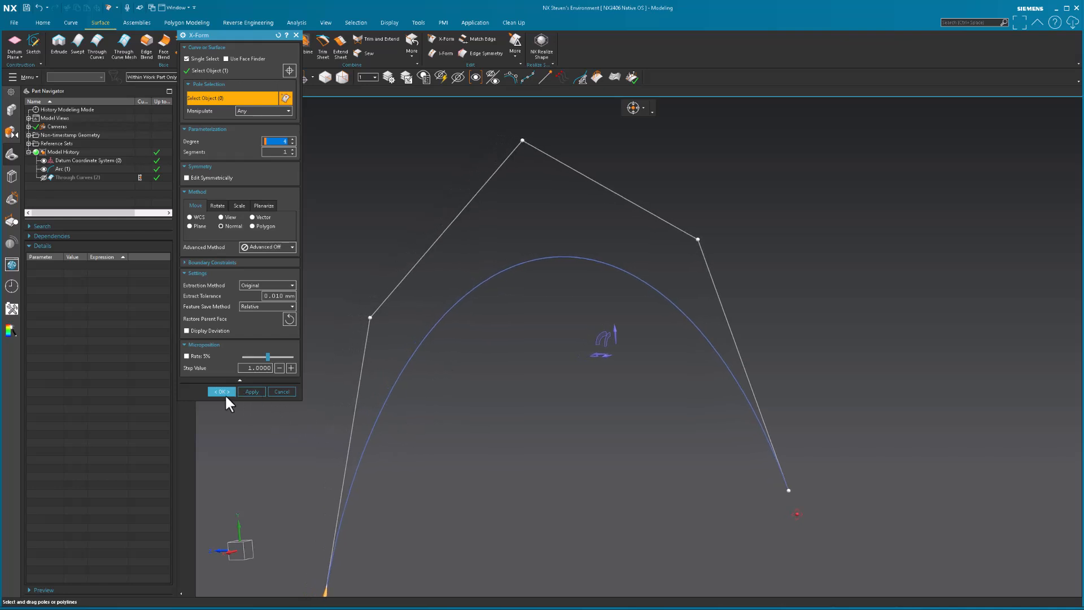
# Accept the X-Form result and turn on pole display for the converted curve.
pyautogui.click(219, 392)
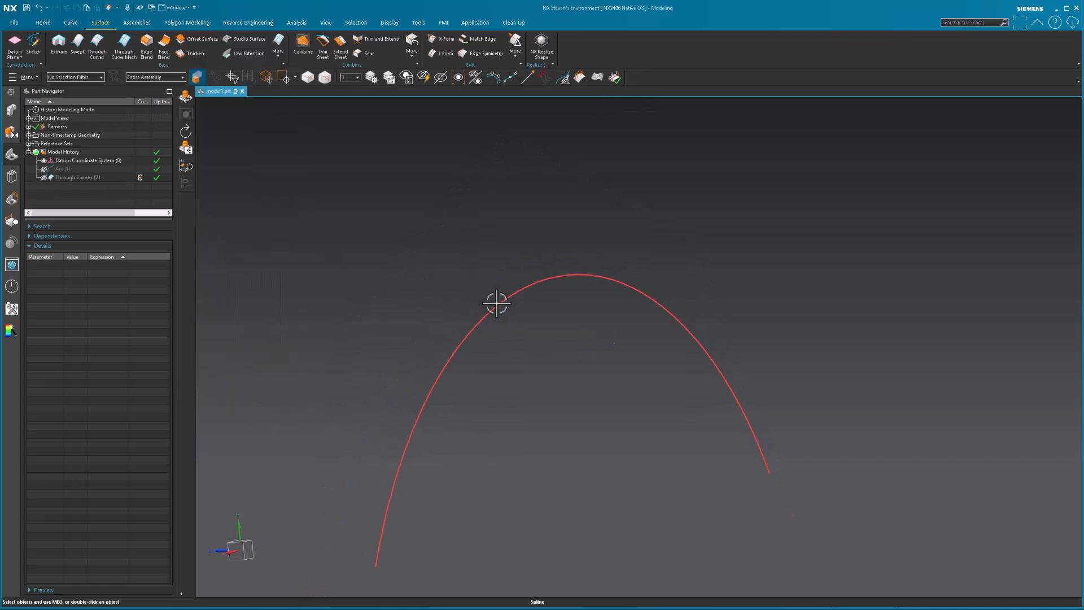
pyautogui.click(496, 302)
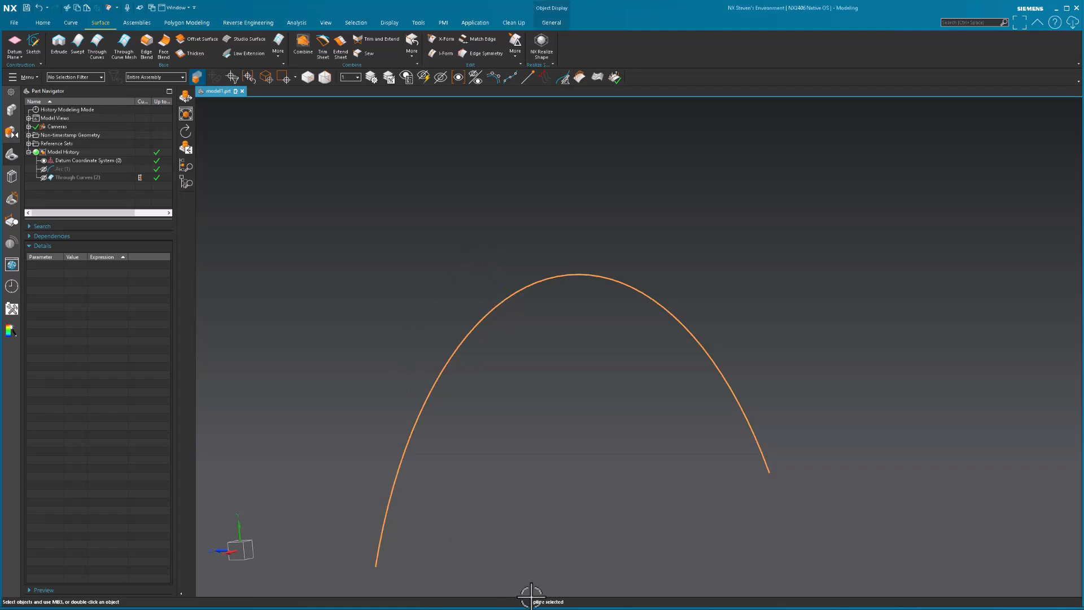
pyautogui.click(492, 76)
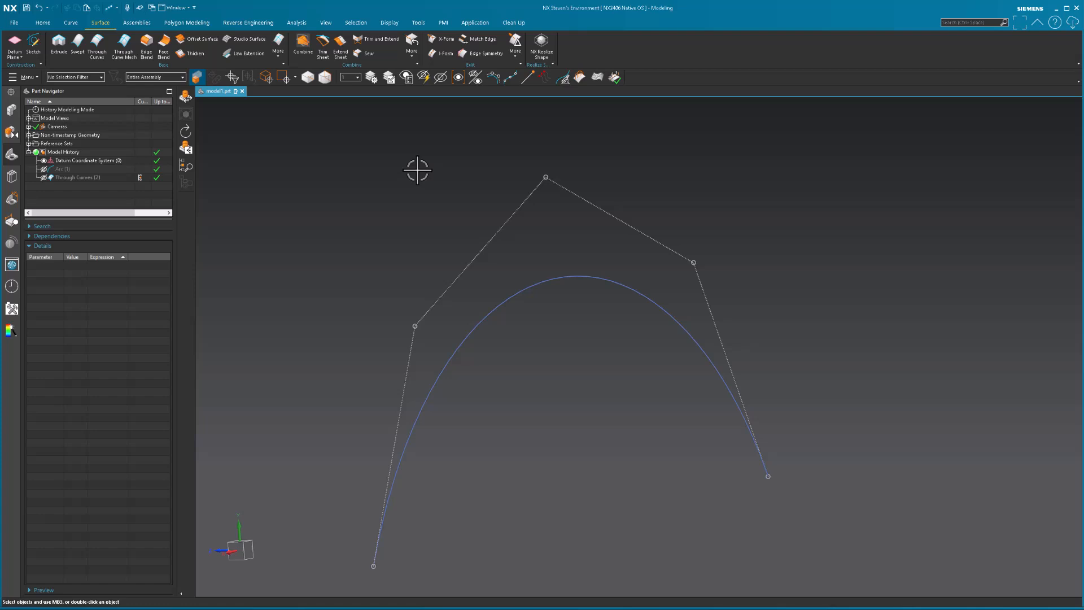
pyautogui.moveTo(782, 500)
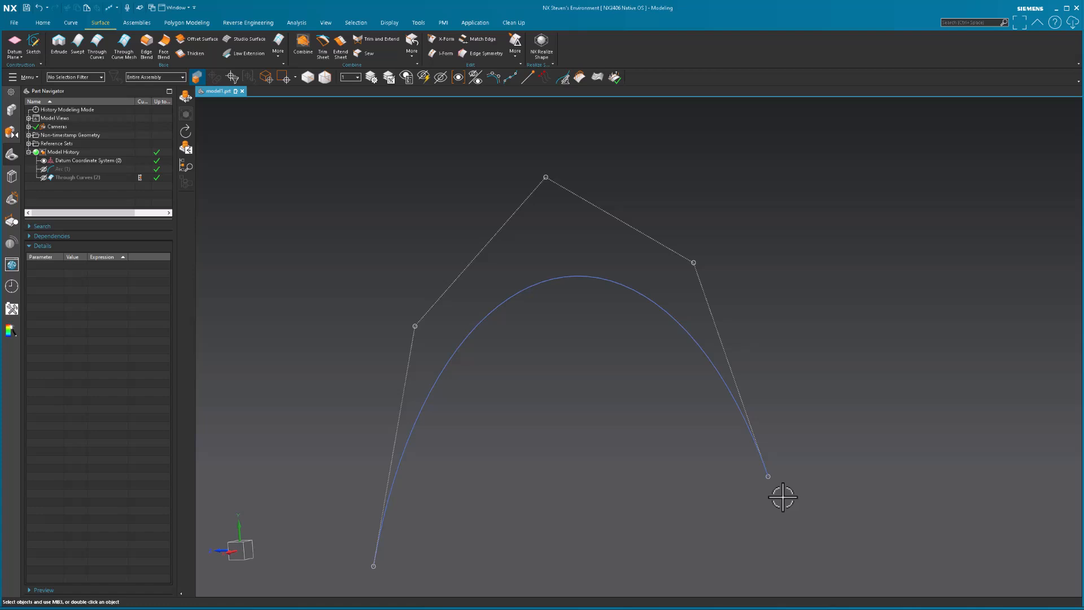
pyautogui.moveTo(310, 172)
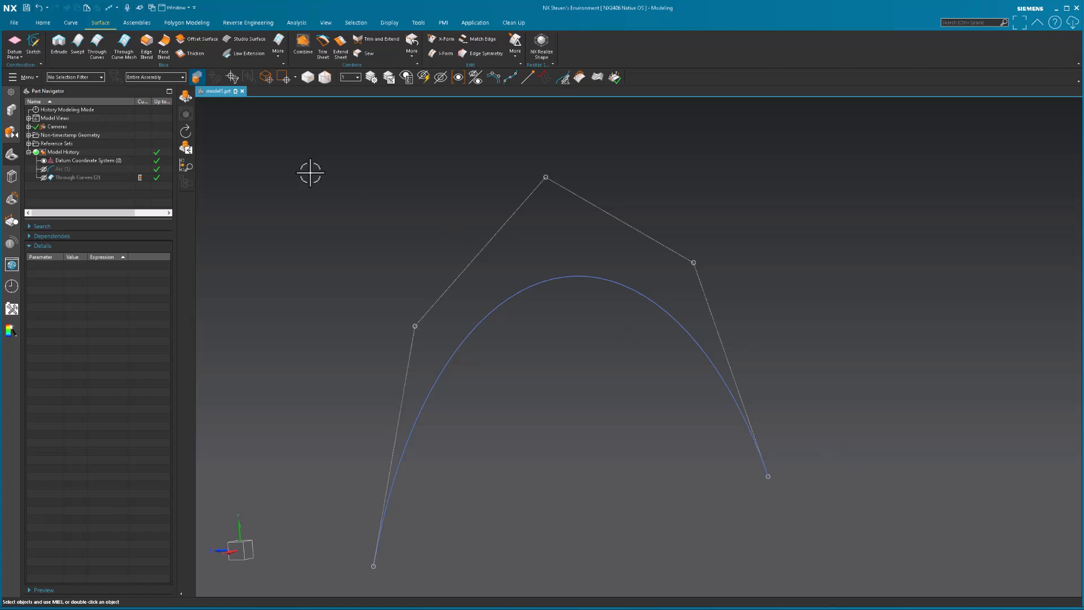
pyautogui.moveTo(97, 47)
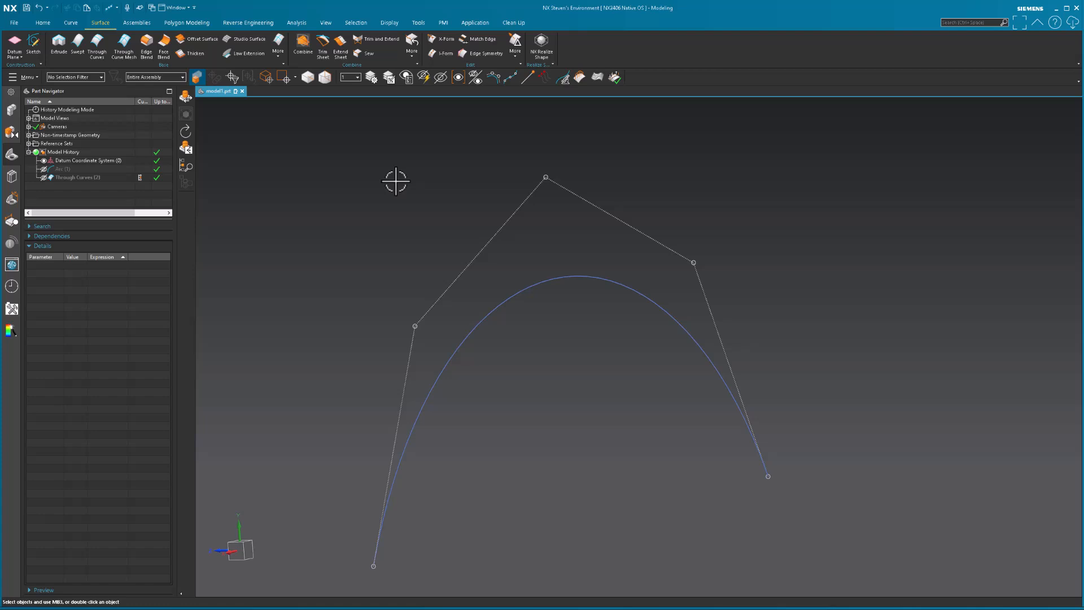
pyautogui.moveTo(517, 89)
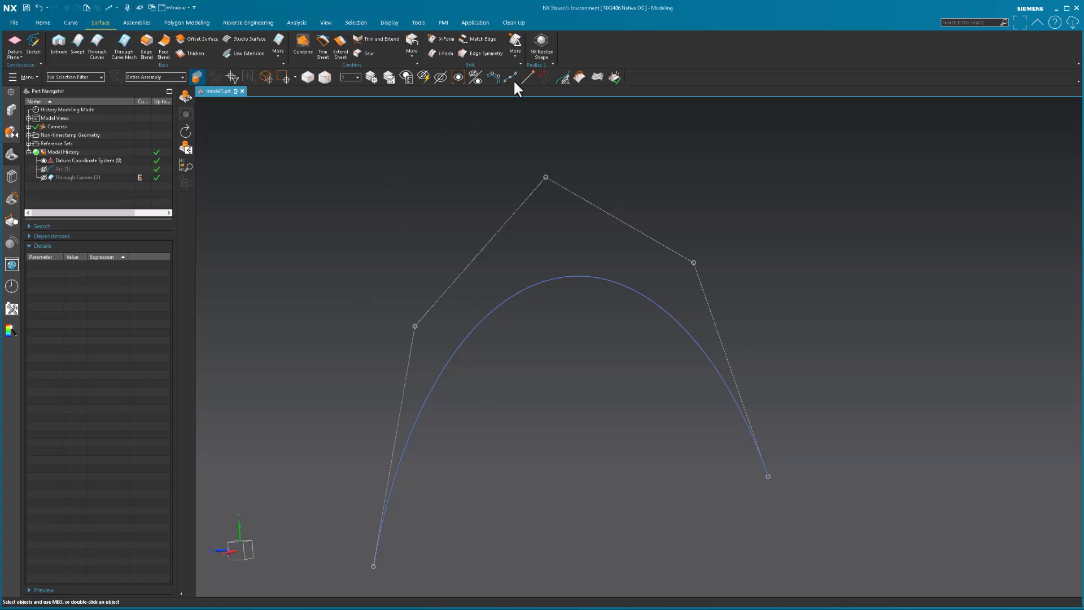
pyautogui.moveTo(818, 315)
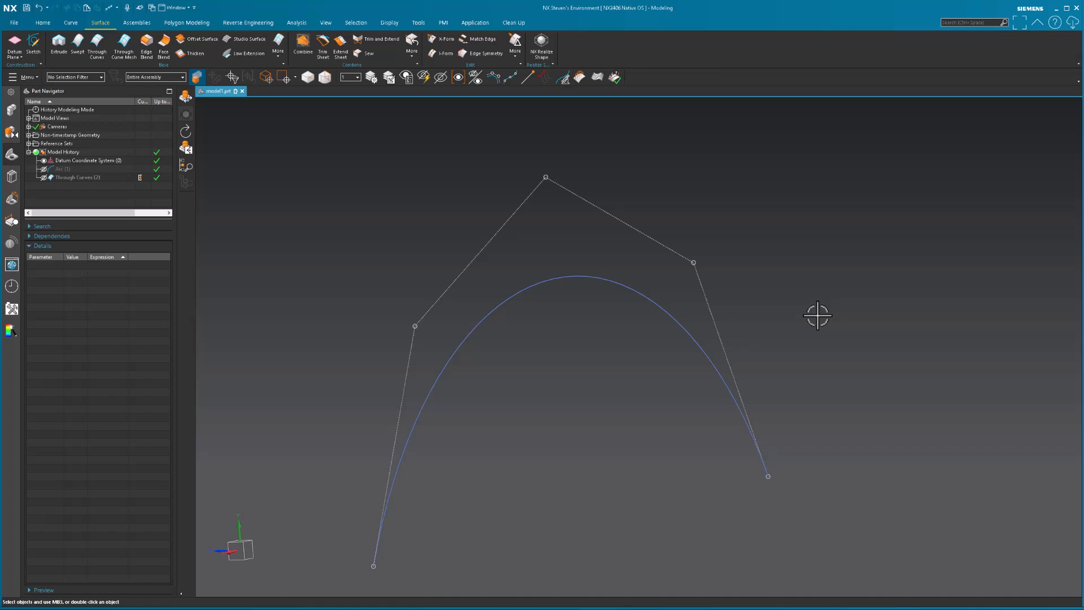
pyautogui.moveTo(706, 283)
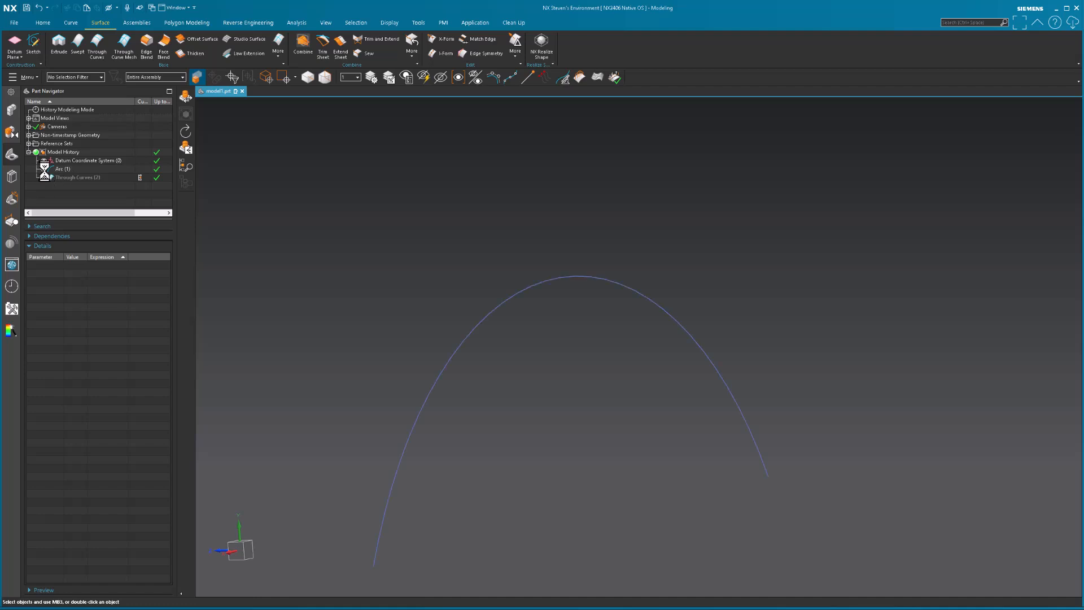
# Re-show Arc (1) and make Through Curves (2) the current feature.
pyautogui.click(29, 135)
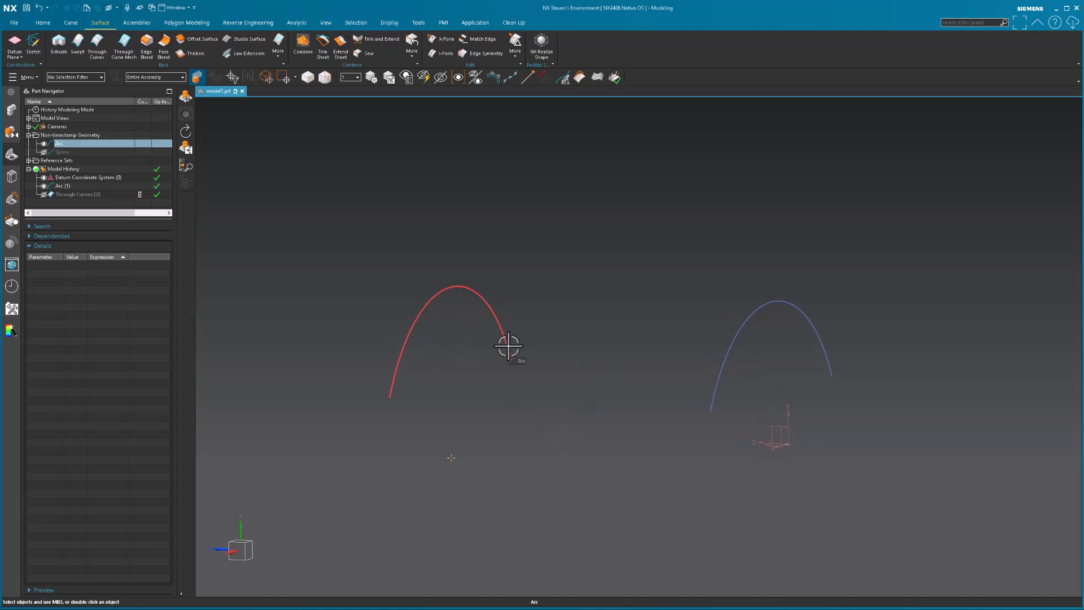
pyautogui.click(710, 396)
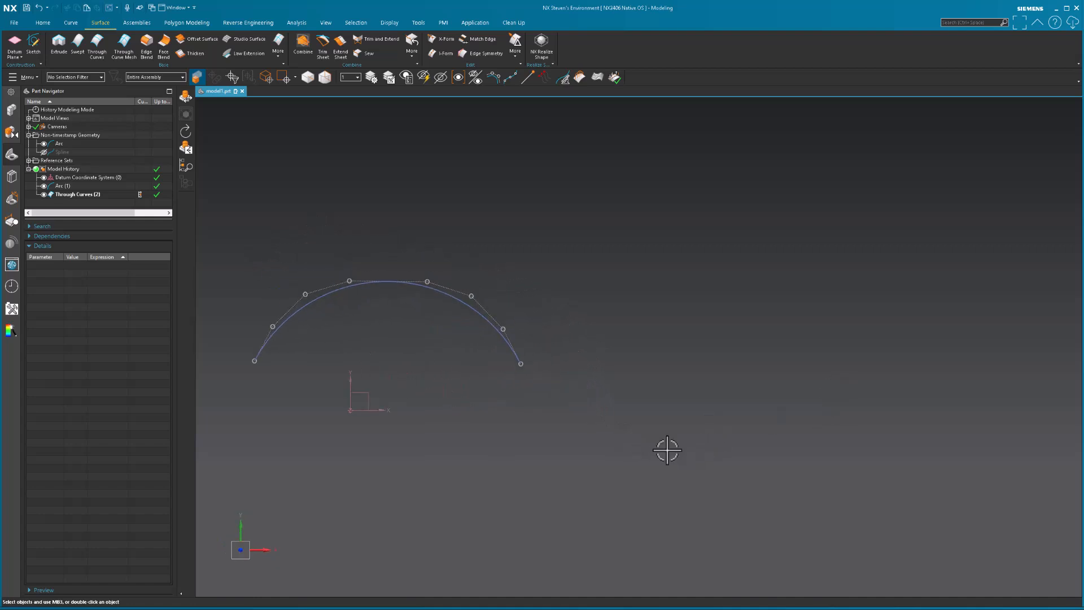
pyautogui.moveTo(705, 270)
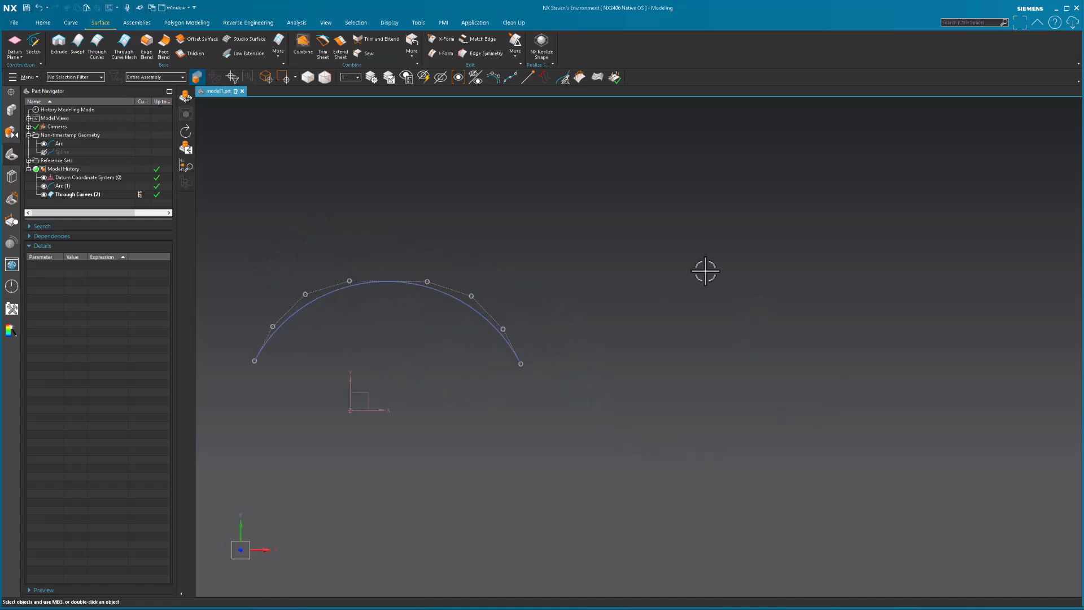
pyautogui.moveTo(42, 22)
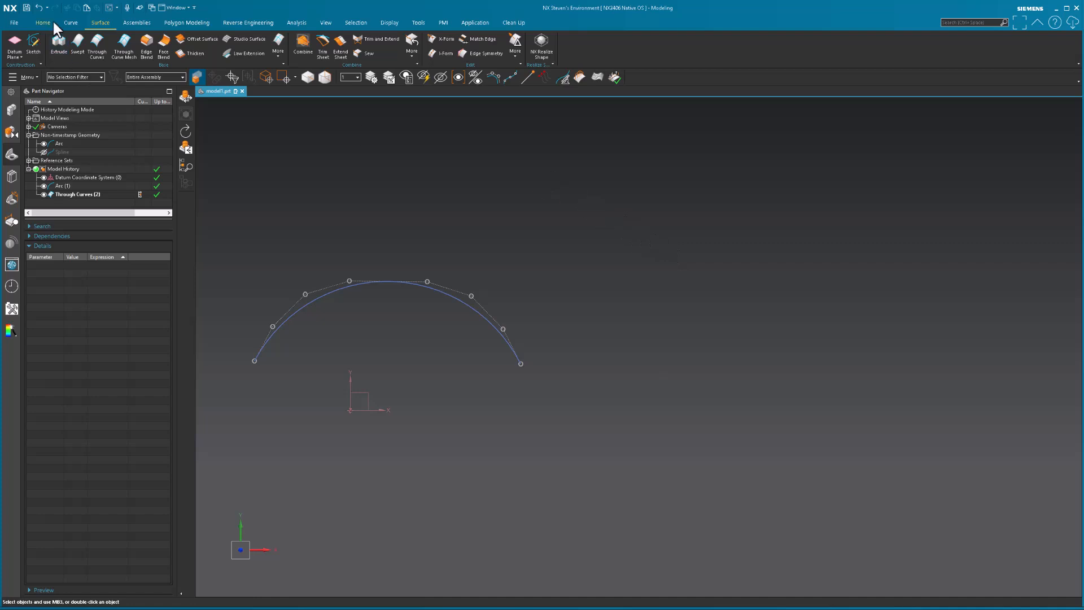
# Create two three-pole Studio Splines beside the curved sheet, applying the first and confirming the second.
pyautogui.click(70, 22)
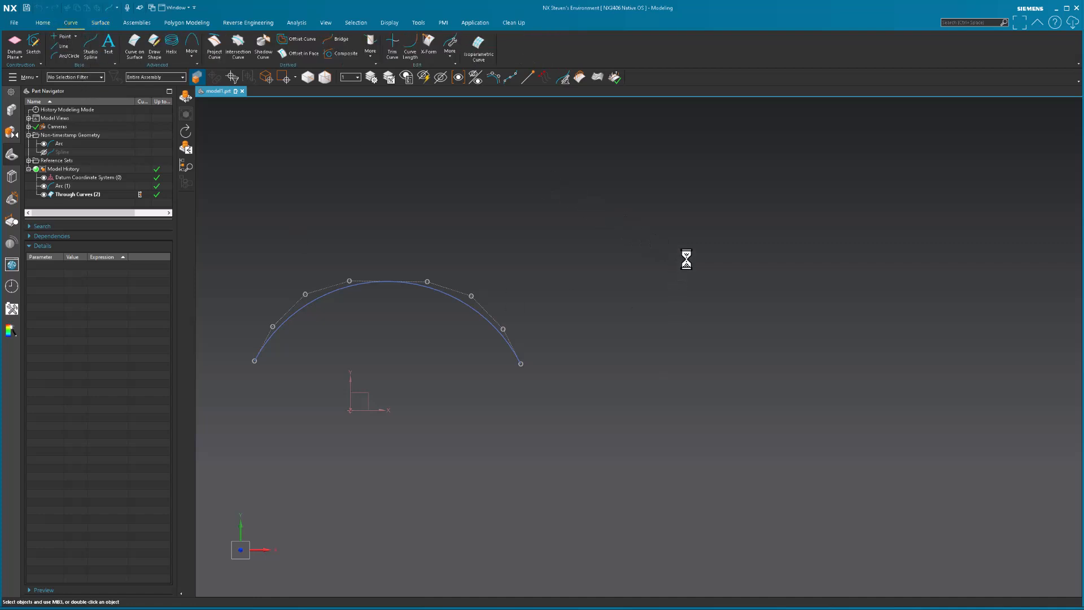
pyautogui.click(89, 46)
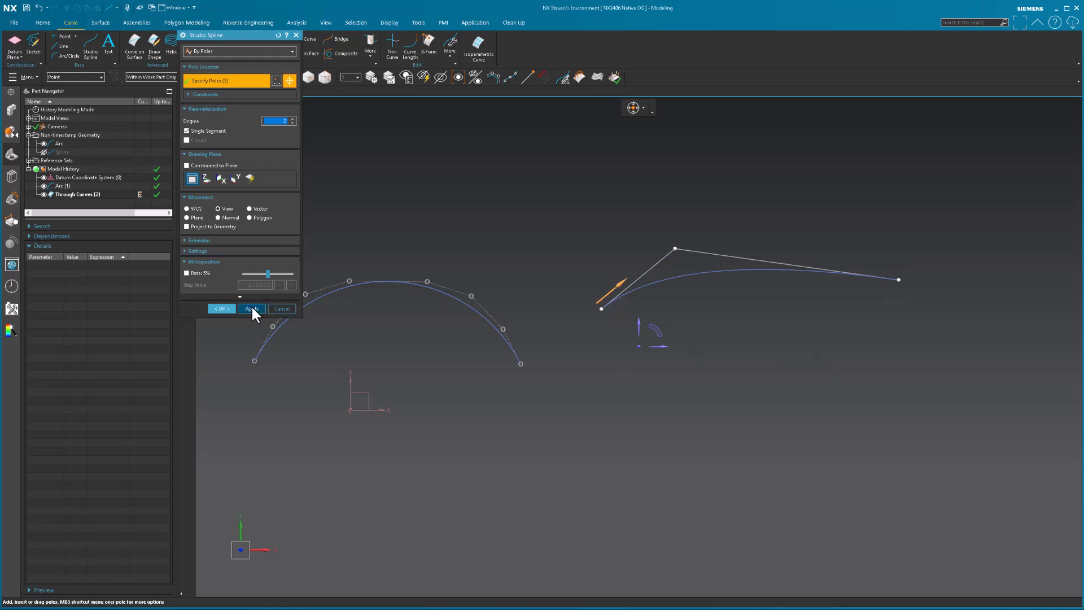
pyautogui.click(250, 308)
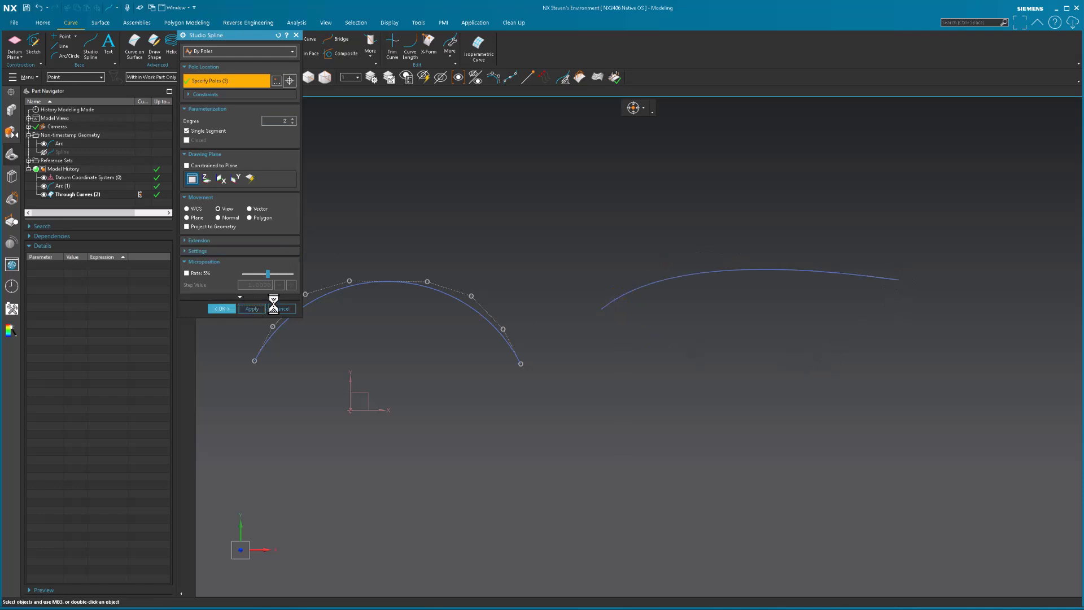
pyautogui.click(219, 308)
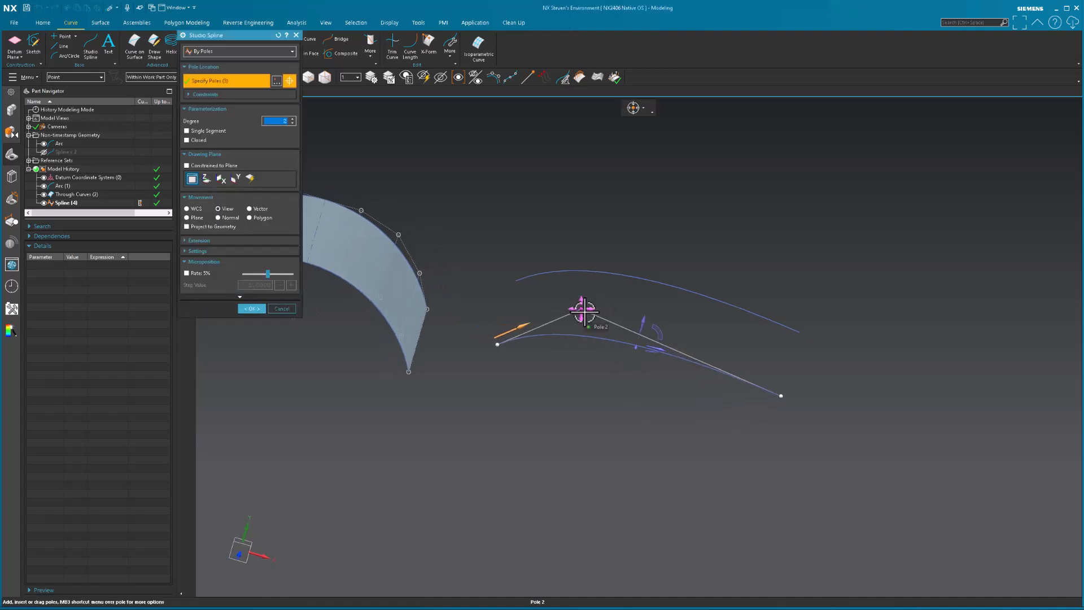
pyautogui.moveTo(758, 233)
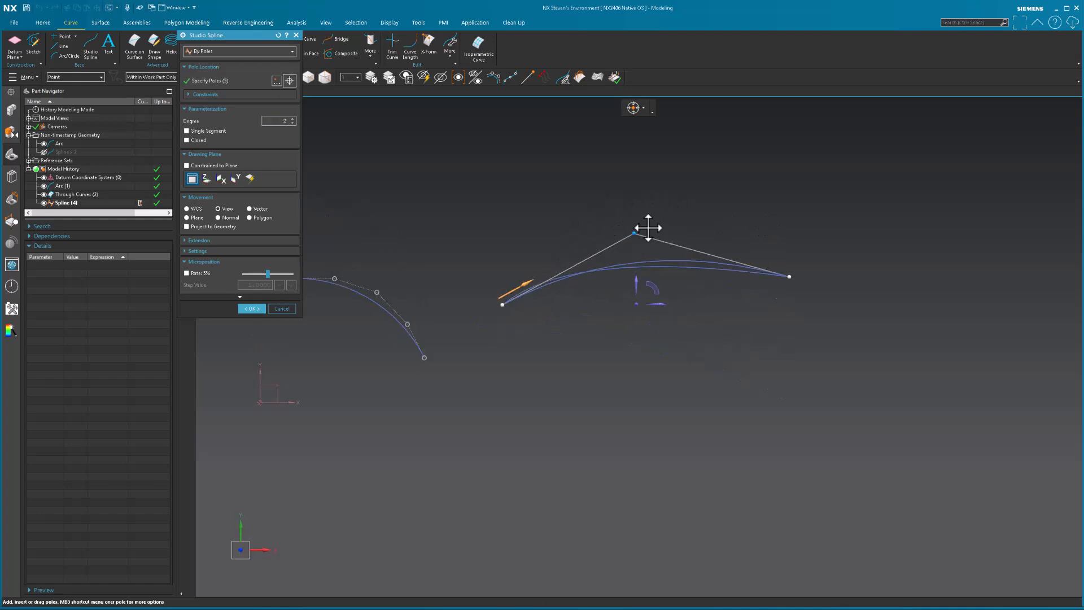
pyautogui.click(250, 309)
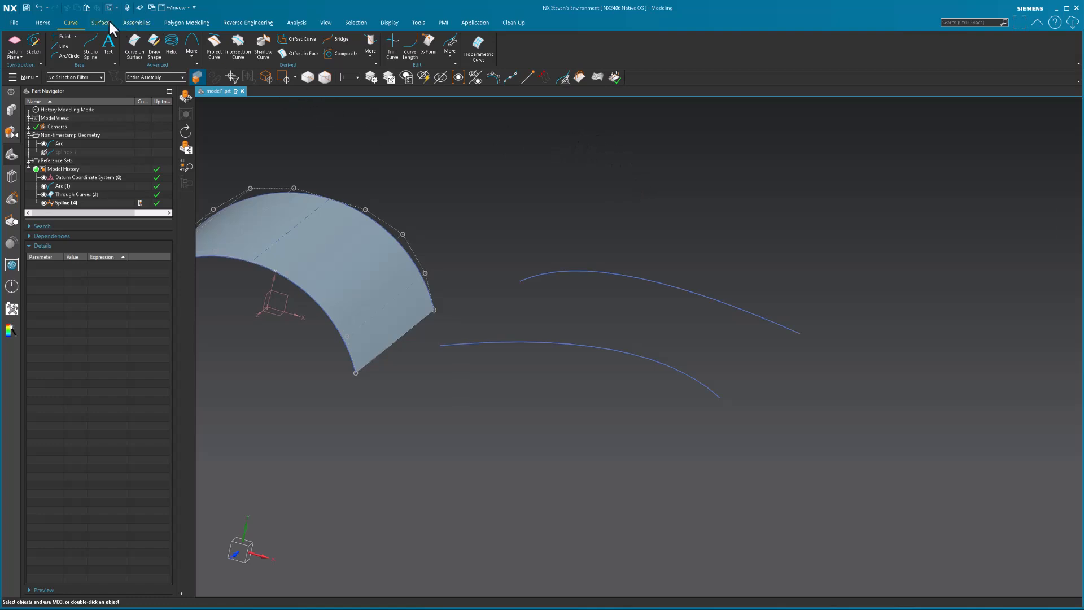
# Loft a Through Curves sheet spanning the two new splines.
pyautogui.click(99, 22)
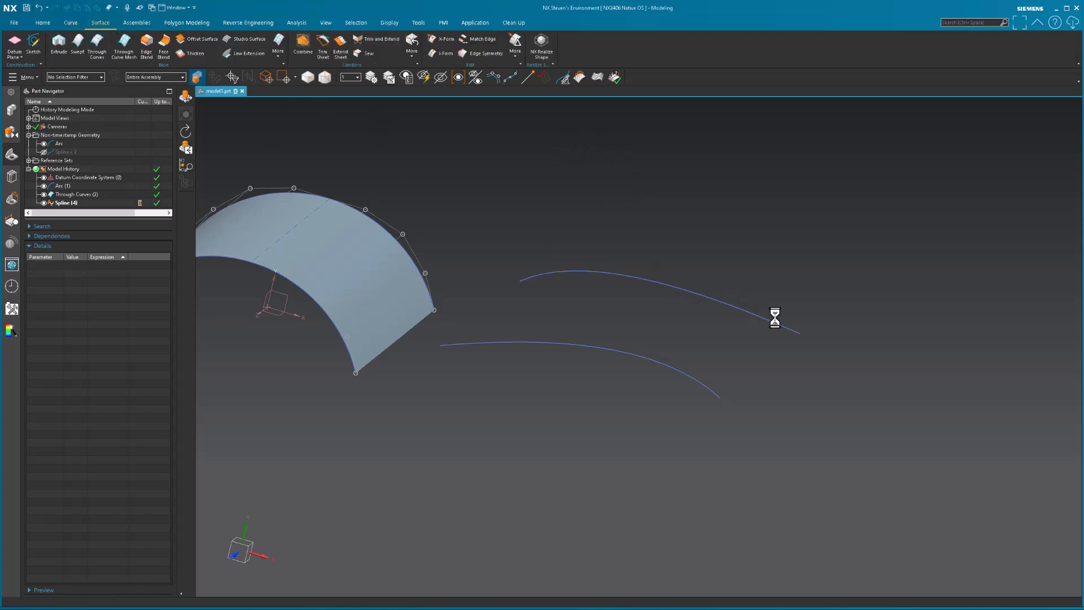
pyautogui.click(96, 45)
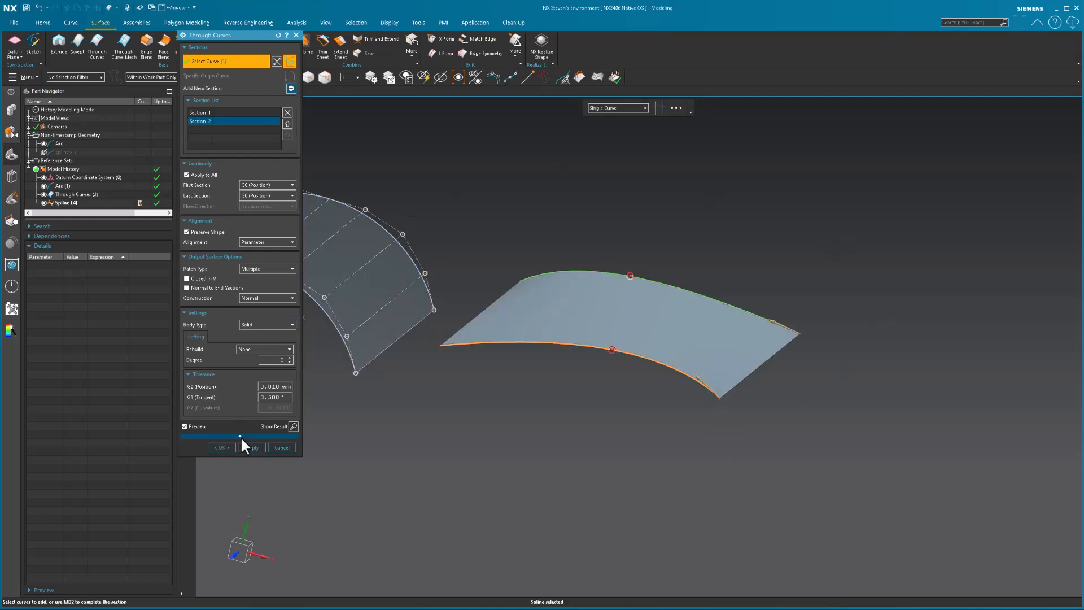
pyautogui.click(219, 448)
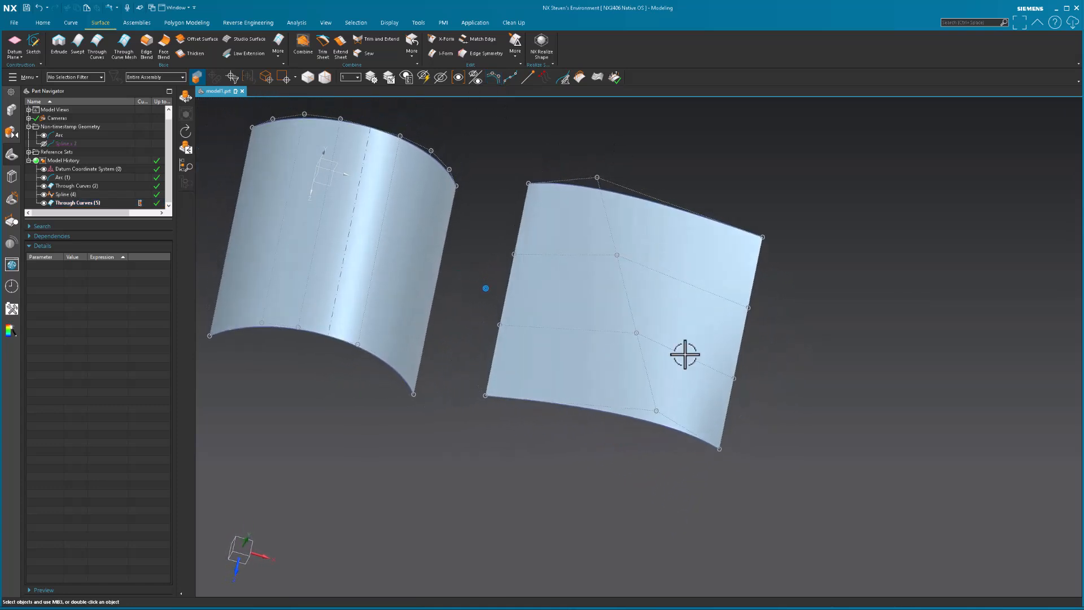
pyautogui.moveTo(693, 499)
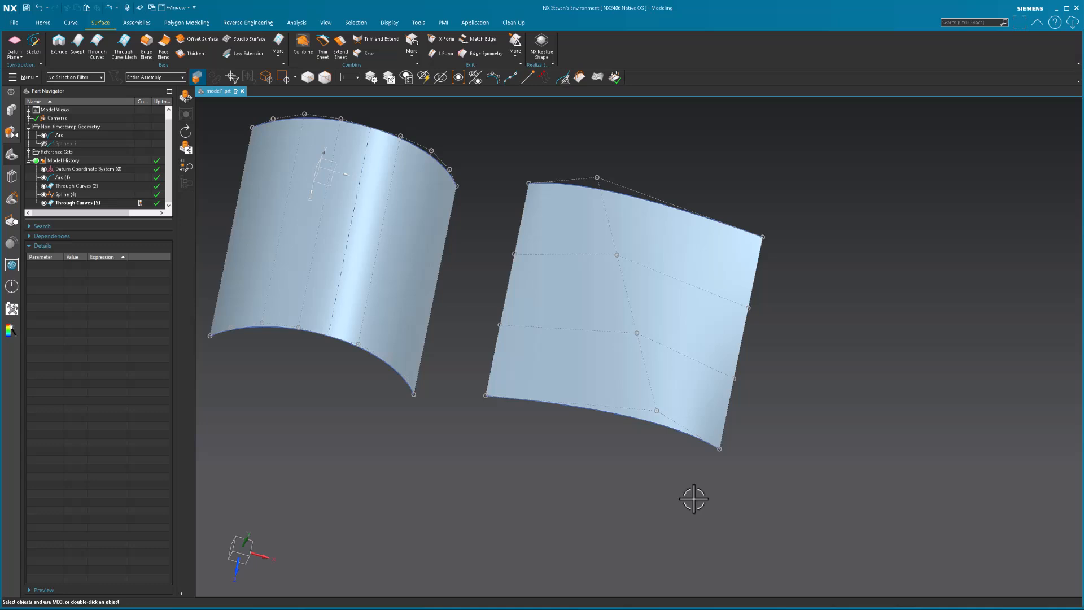
pyautogui.moveTo(614, 323)
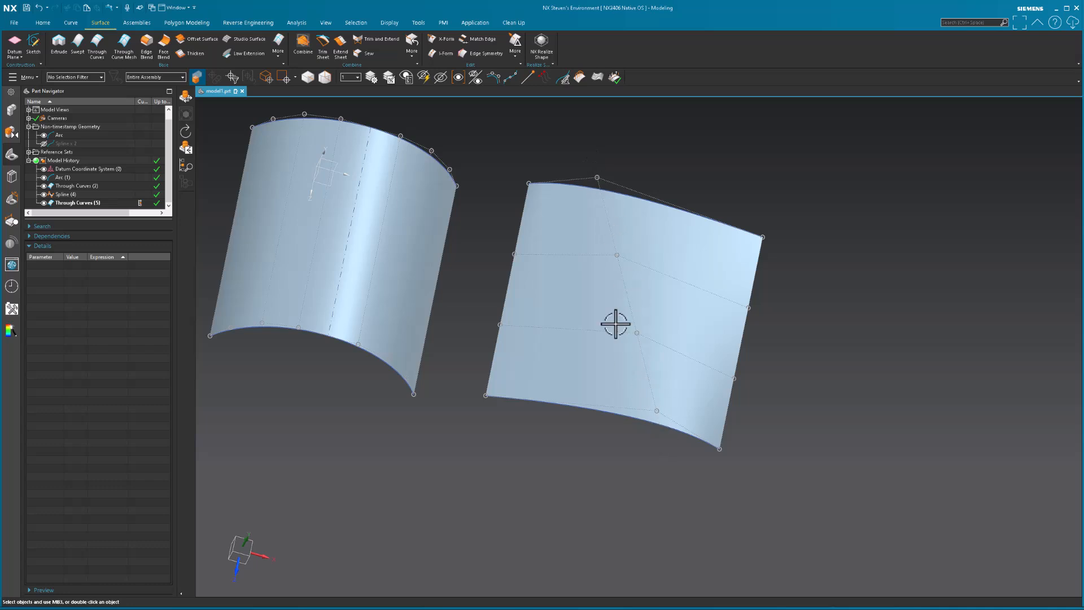
pyautogui.moveTo(586, 232)
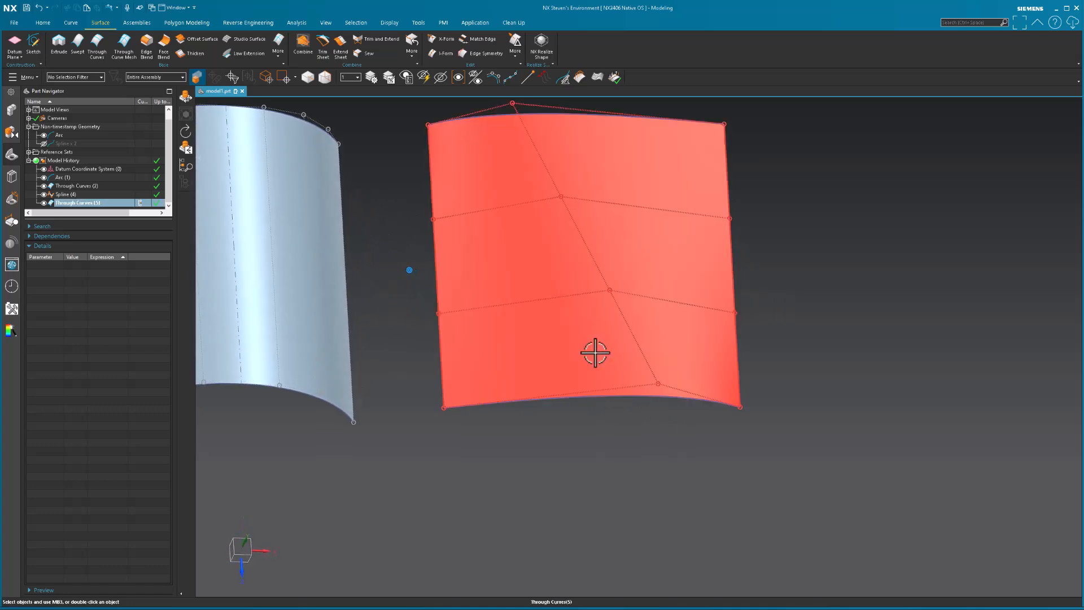
# Edit Through Curves (5) and set its Patch Type from Multiple to Single.
pyautogui.click(157, 202)
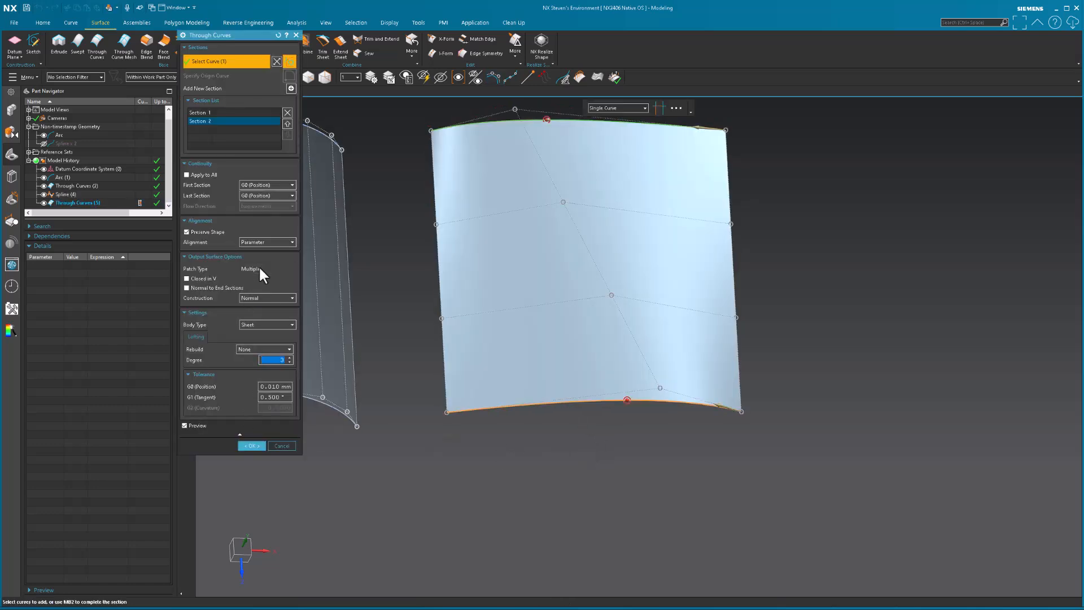
pyautogui.click(266, 268)
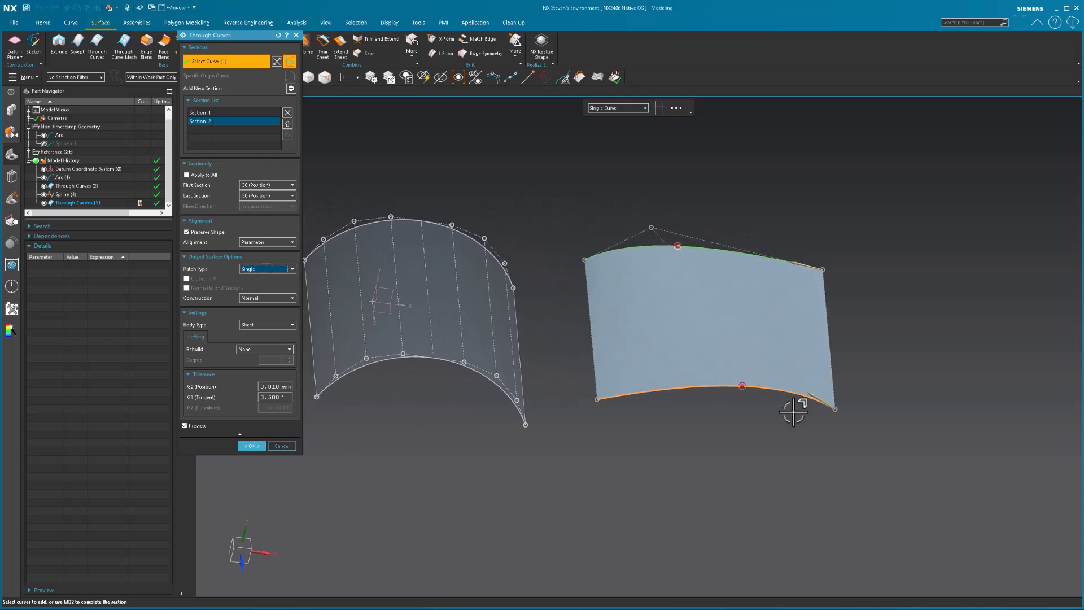
pyautogui.moveTo(869, 412)
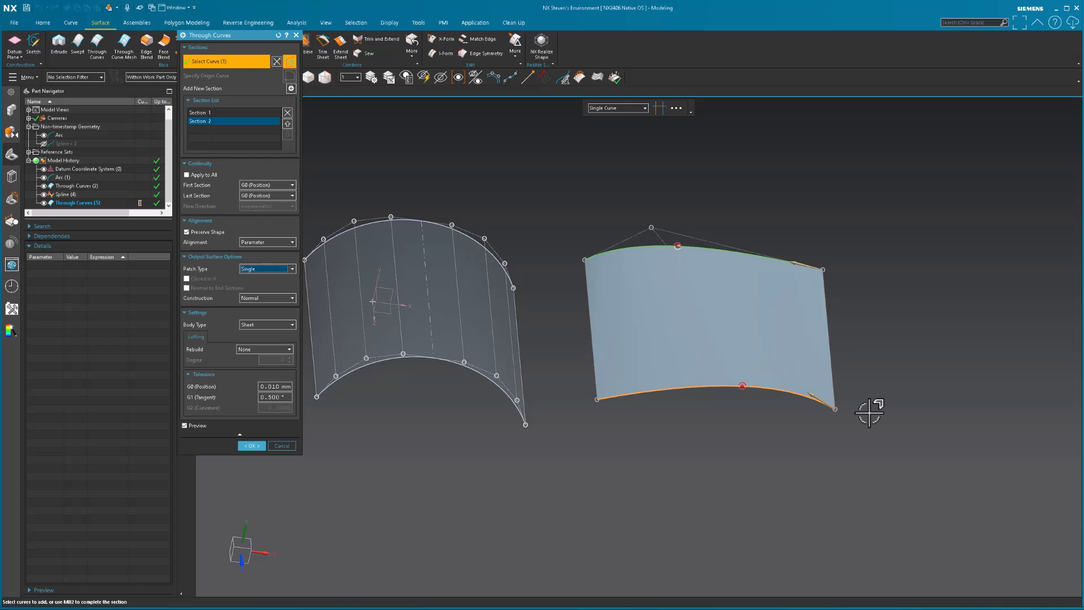
pyautogui.moveTo(506, 256)
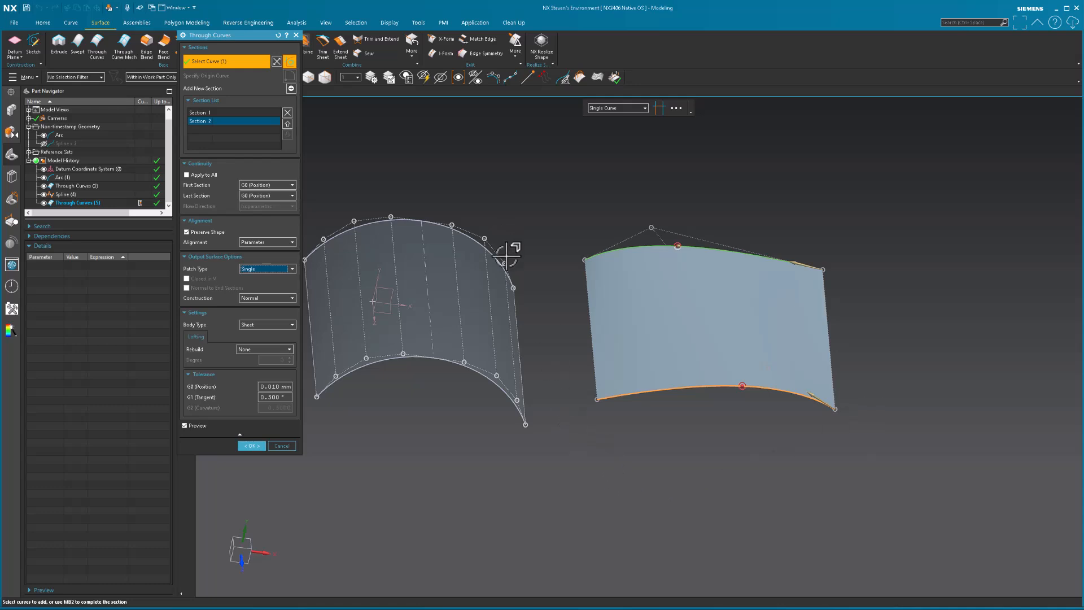
pyautogui.moveTo(518, 183)
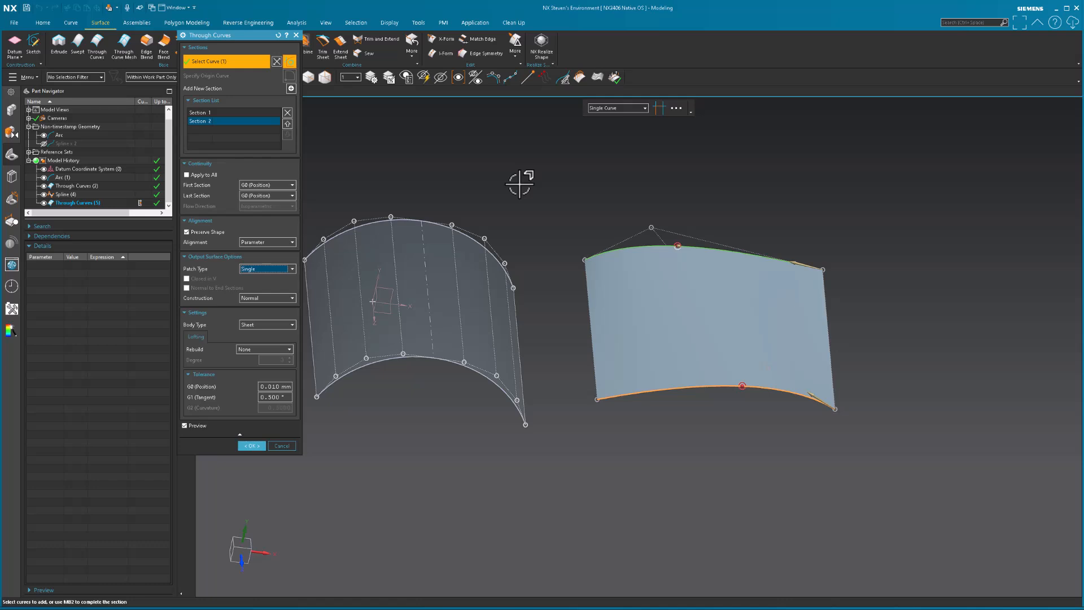
pyautogui.moveTo(827, 440)
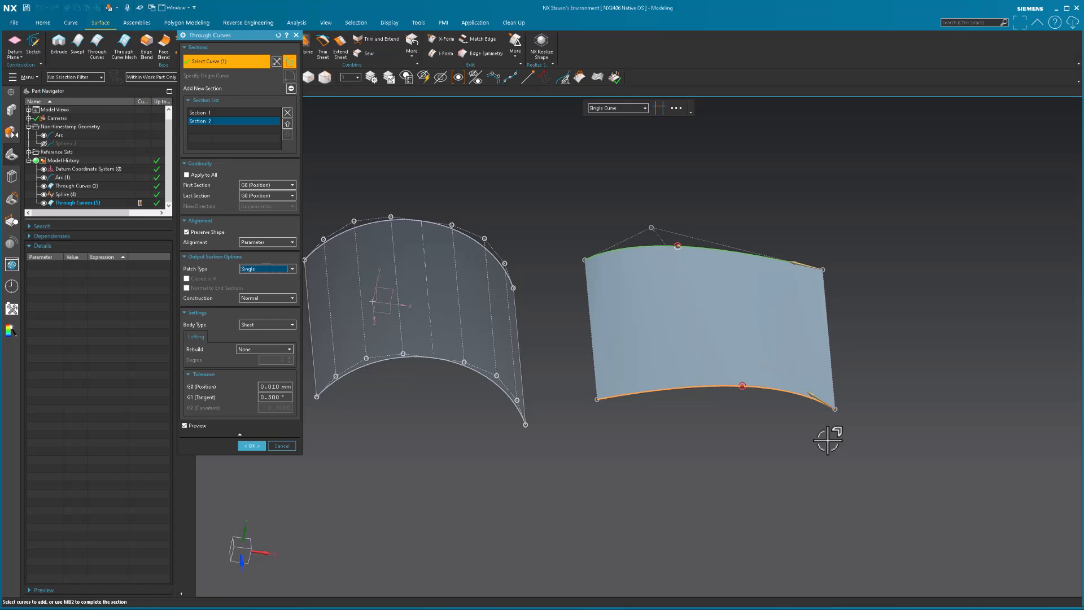
pyautogui.moveTo(823, 441)
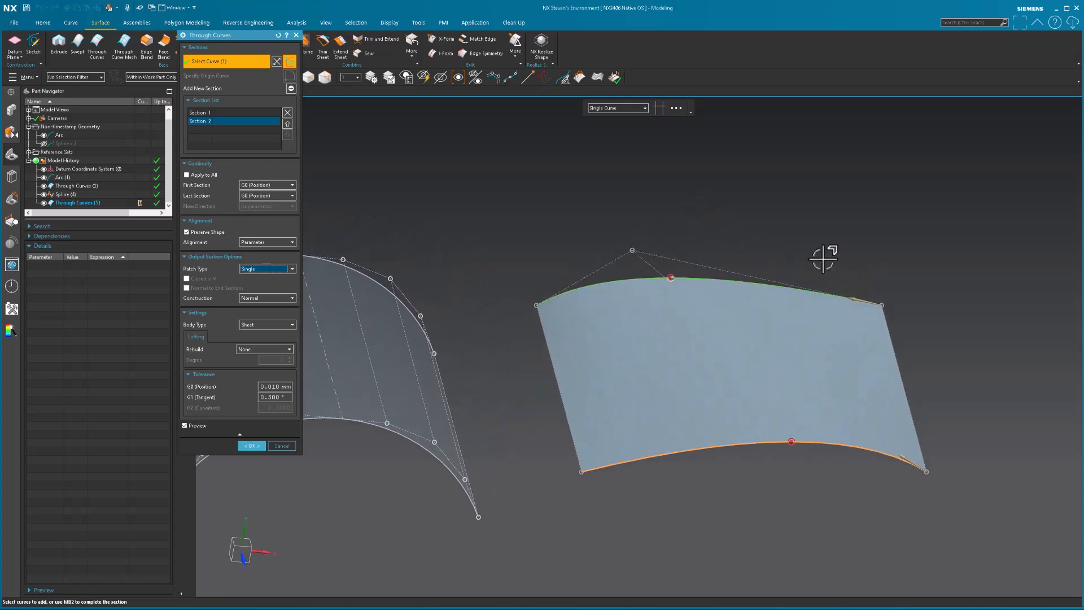
pyautogui.moveTo(644, 250)
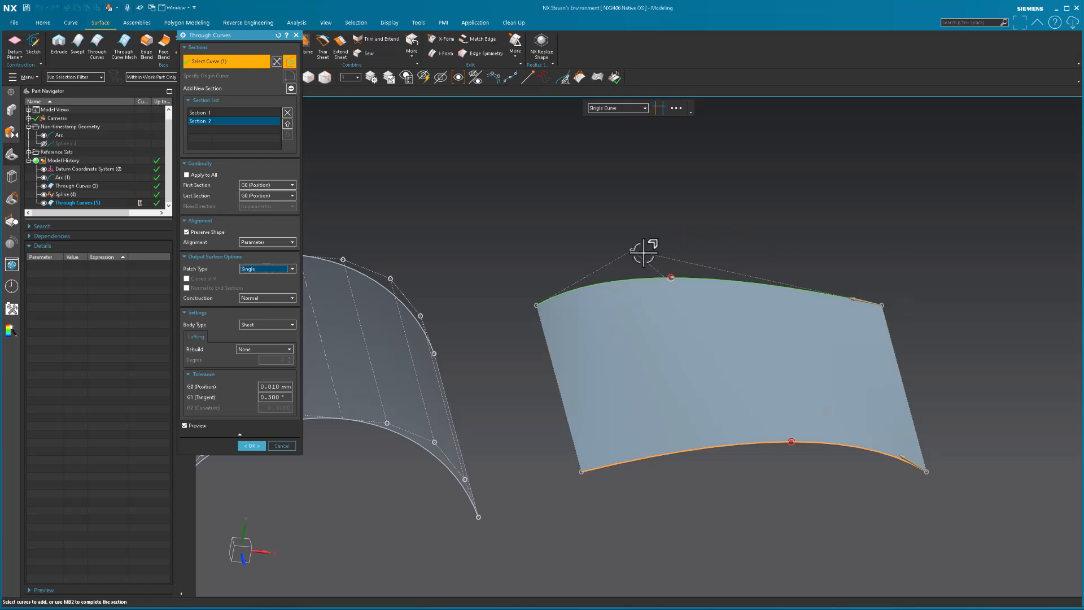
pyautogui.moveTo(961, 315)
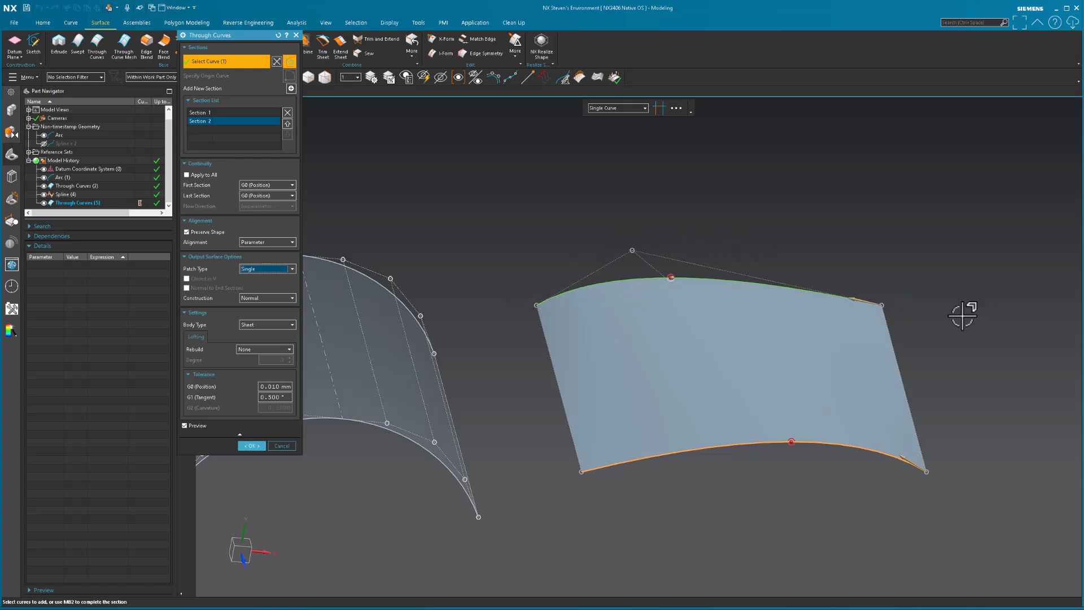
pyautogui.moveTo(575, 354)
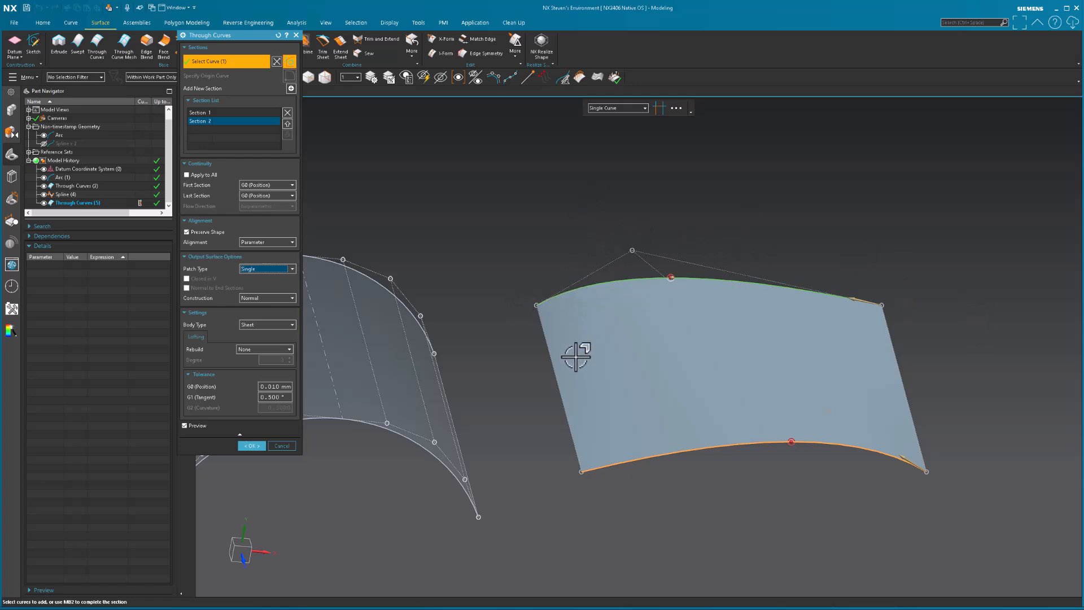
pyautogui.moveTo(643, 275)
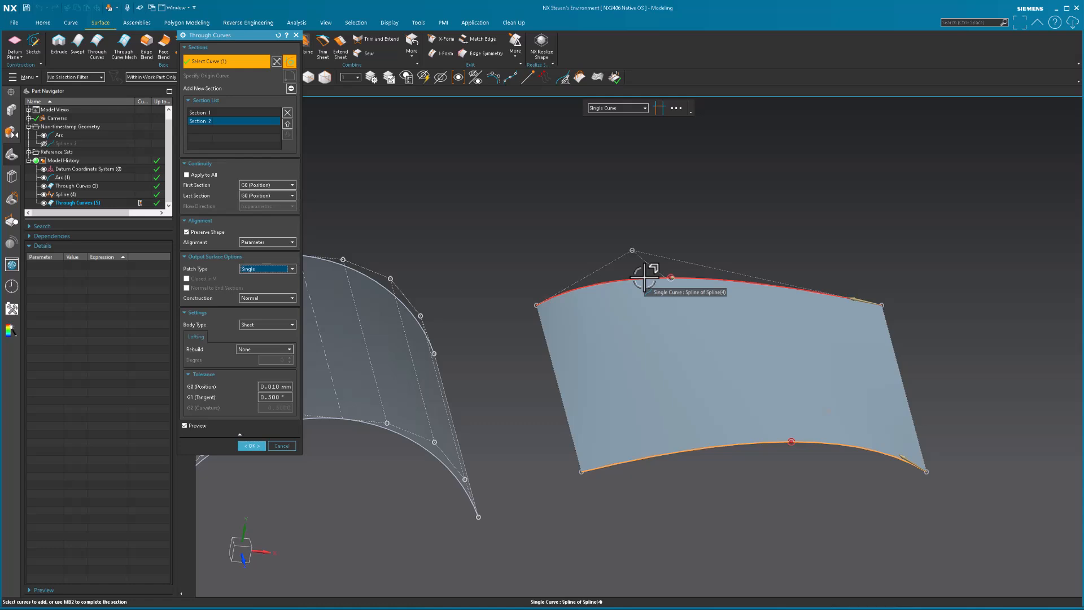
pyautogui.moveTo(714, 513)
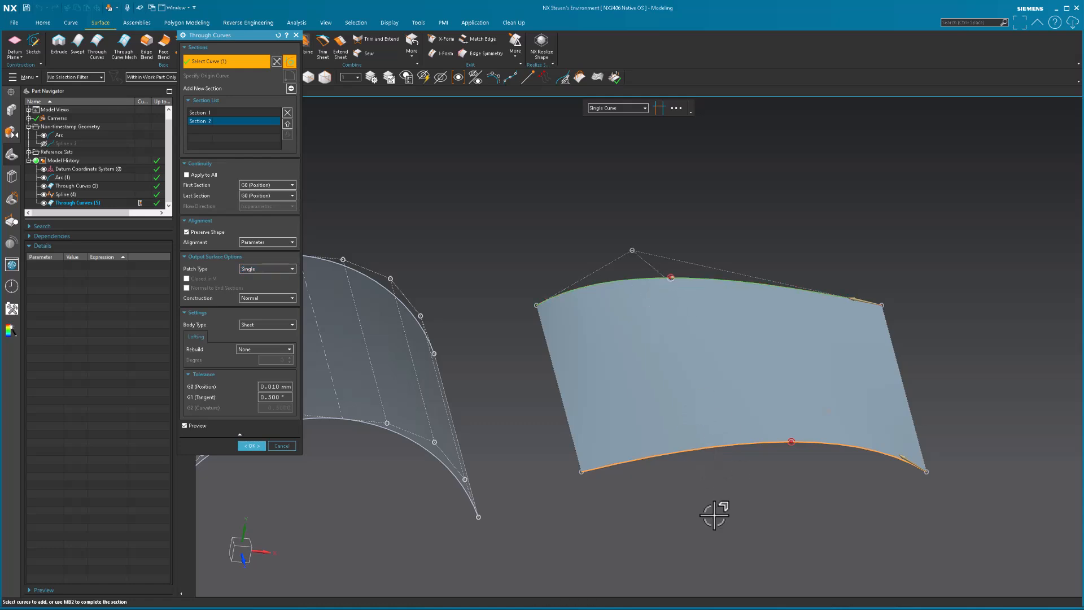
# Accept the Through Curves edit so the sheet remains a single patch.
pyautogui.click(250, 445)
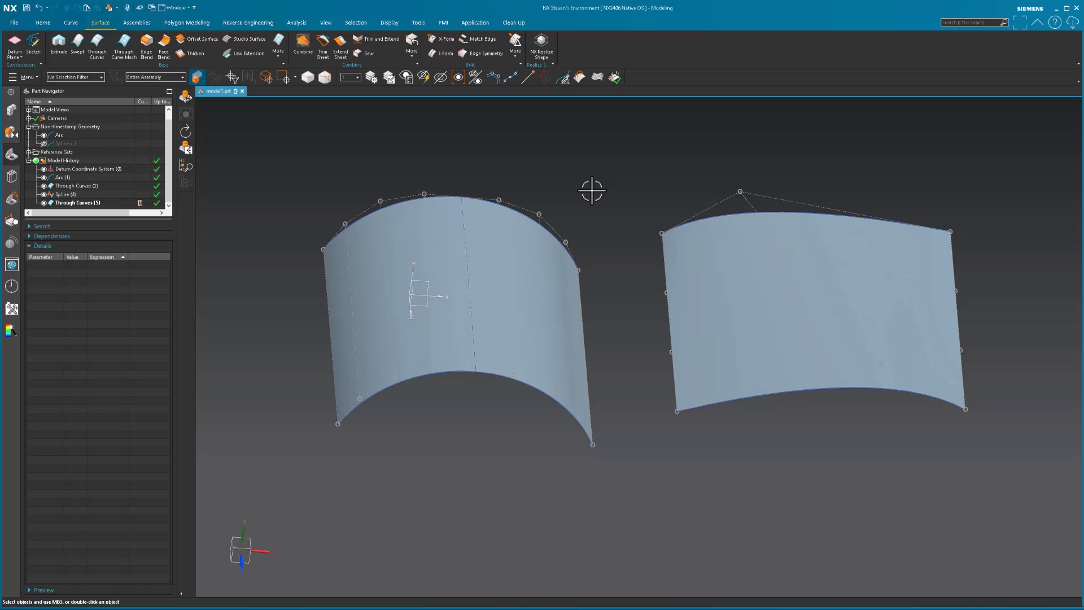
pyautogui.moveTo(602, 190)
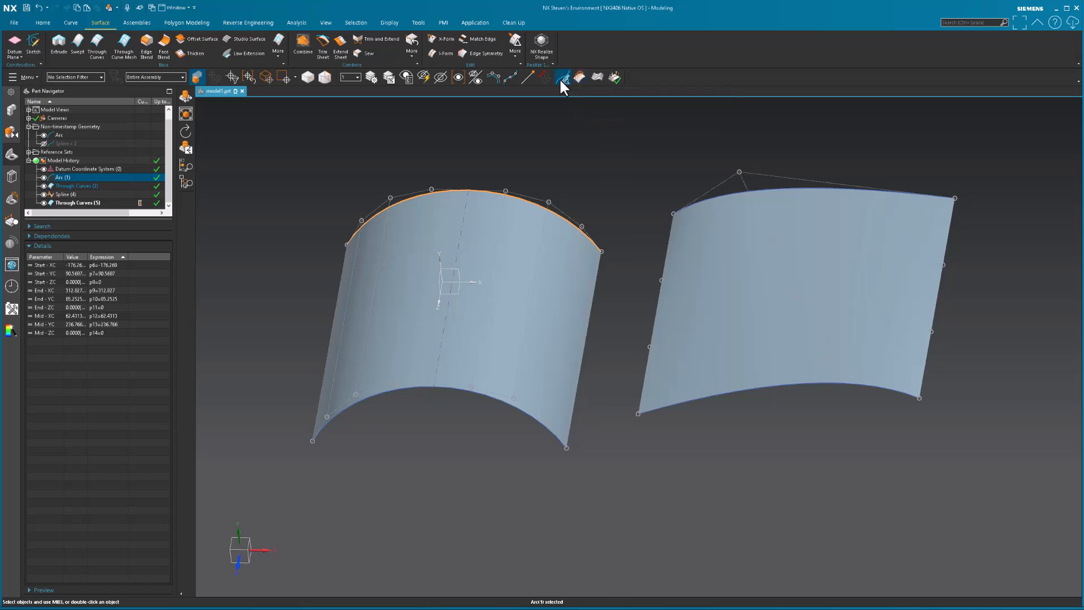
# Run Curve Analysis and pick Arc (1) via QuickPick to show its curvature comb.
pyautogui.click(562, 77)
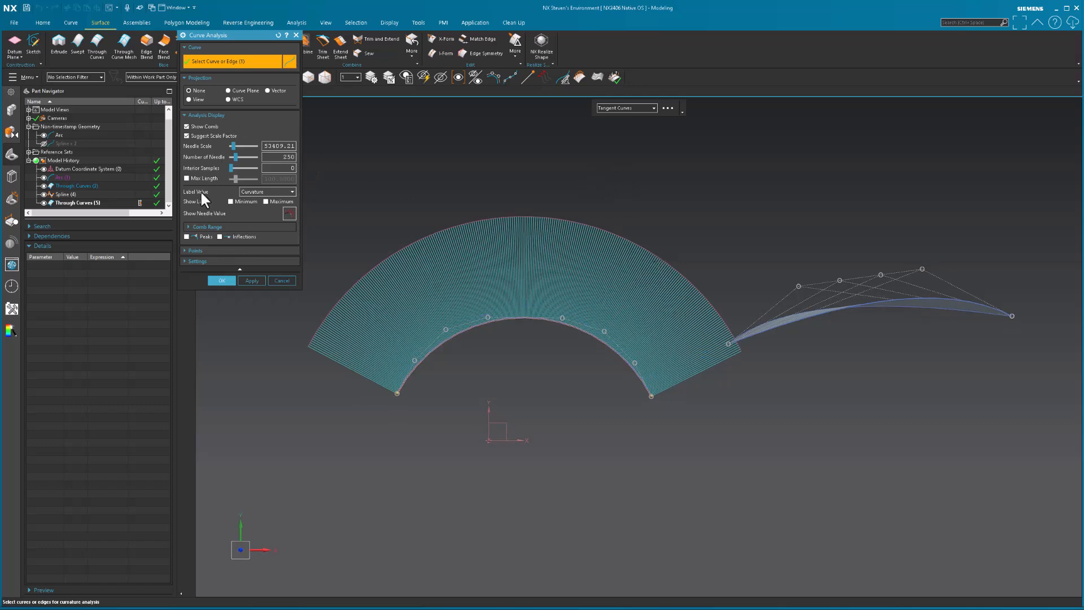
pyautogui.moveTo(698, 369)
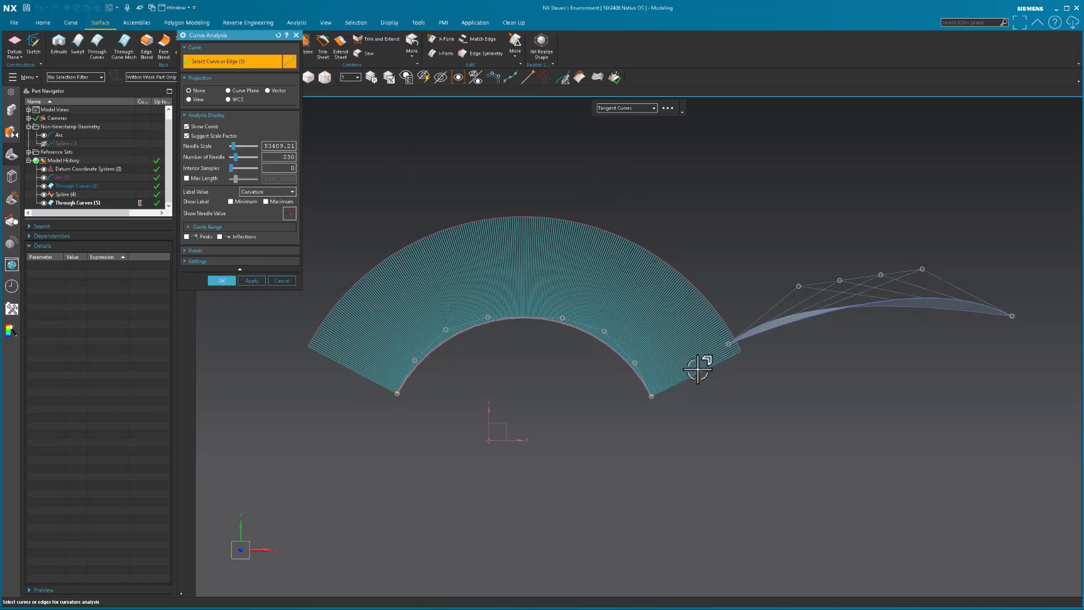
pyautogui.moveTo(508, 421)
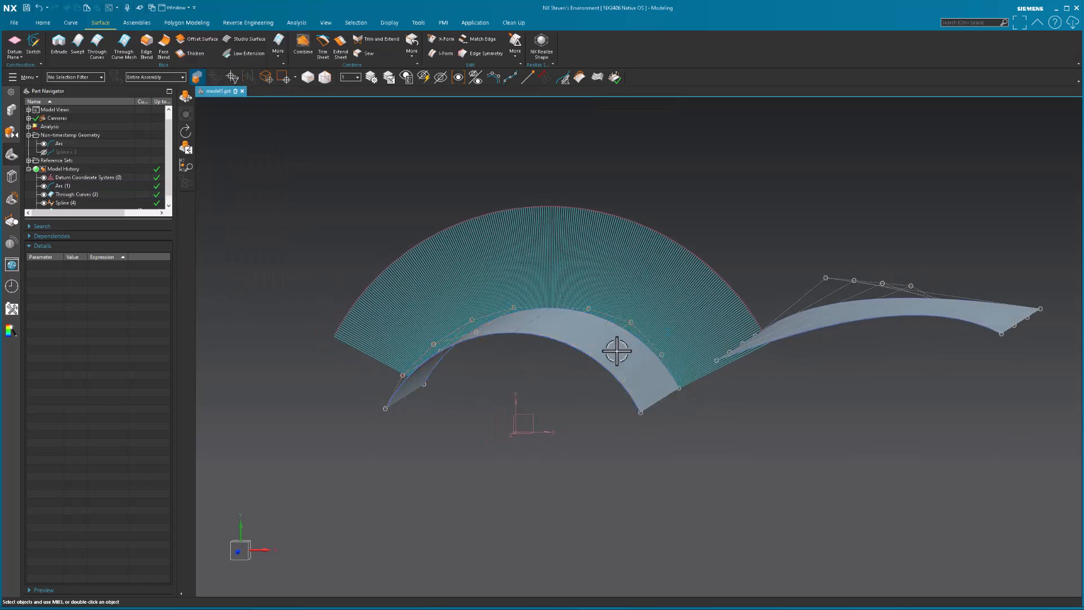
pyautogui.click(518, 290)
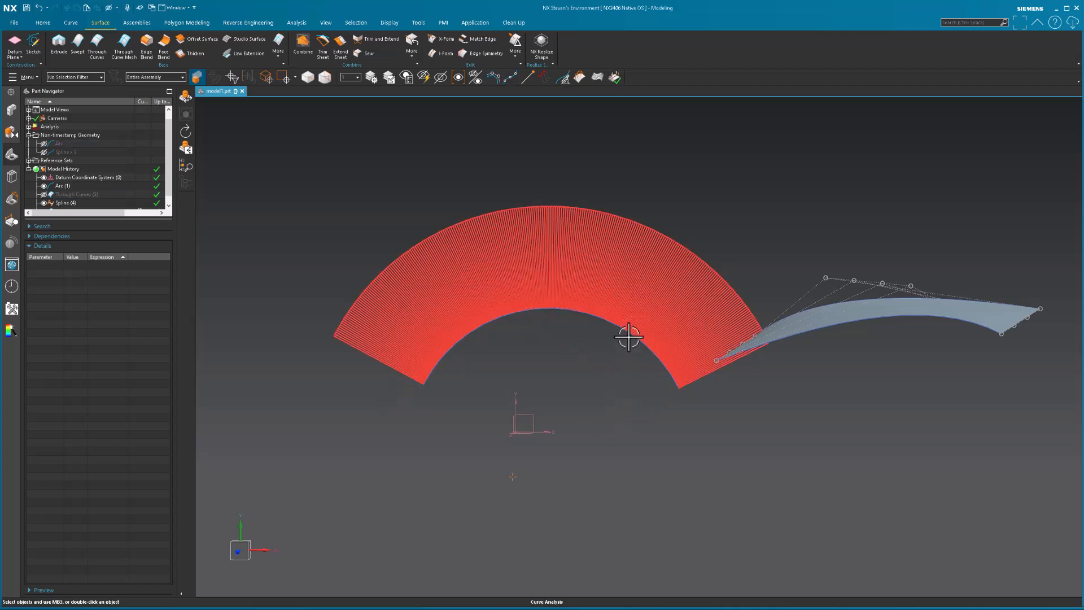
pyautogui.click(584, 314)
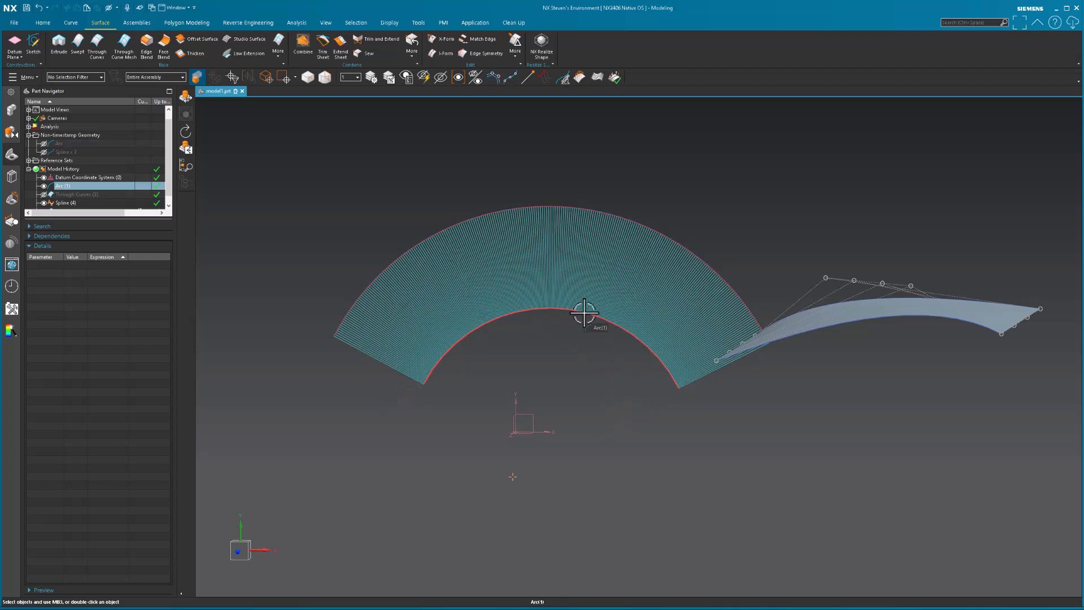
pyautogui.click(585, 312)
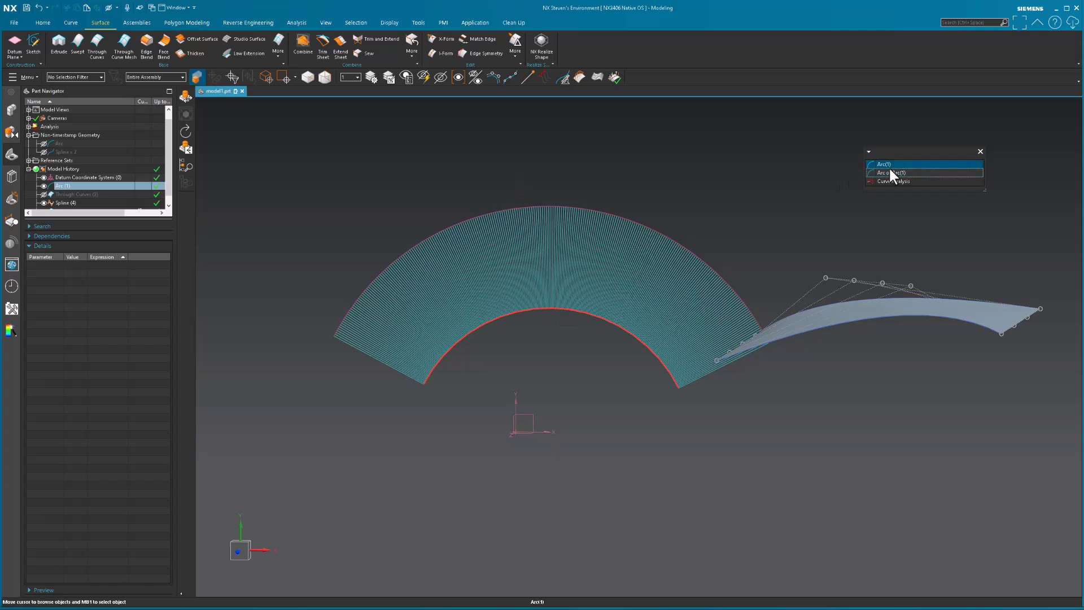
pyautogui.click(883, 163)
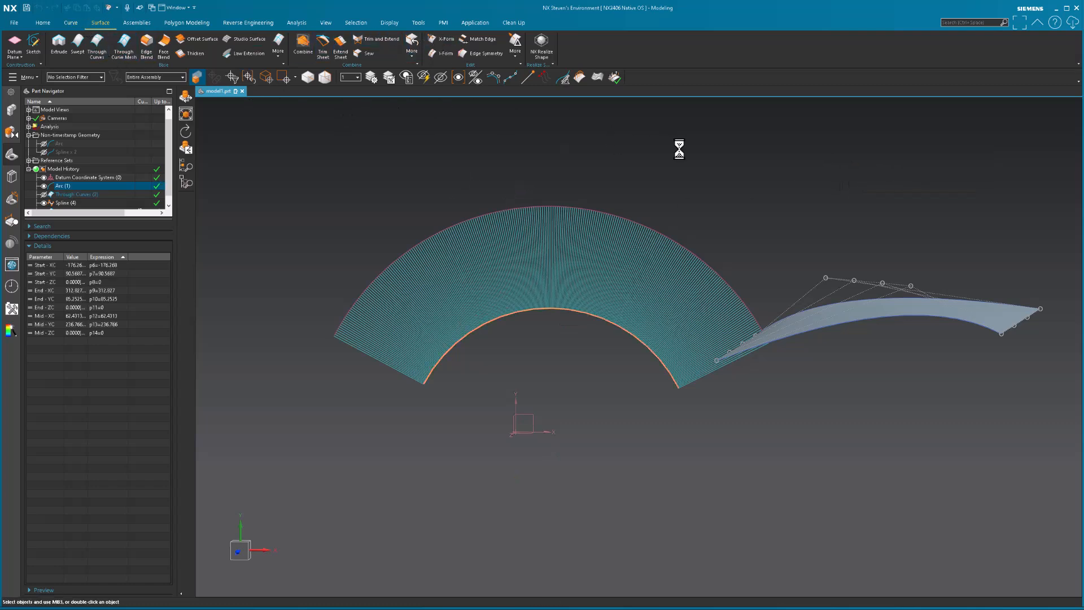
# X-Form the arc, dropping its parameters, into a single degree-4 segment and apply.
pyautogui.click(442, 39)
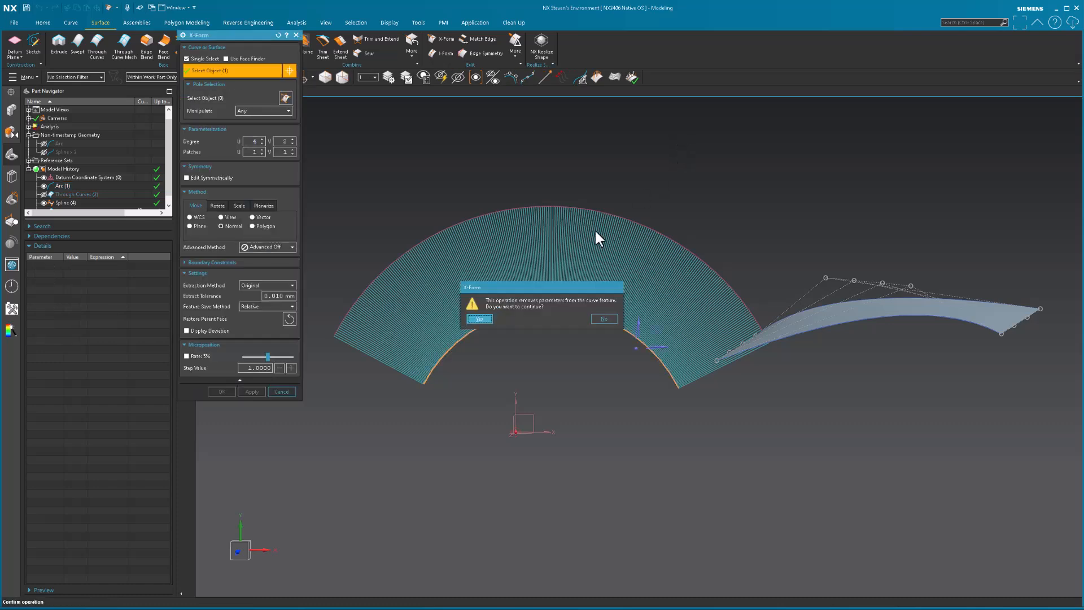
pyautogui.click(478, 319)
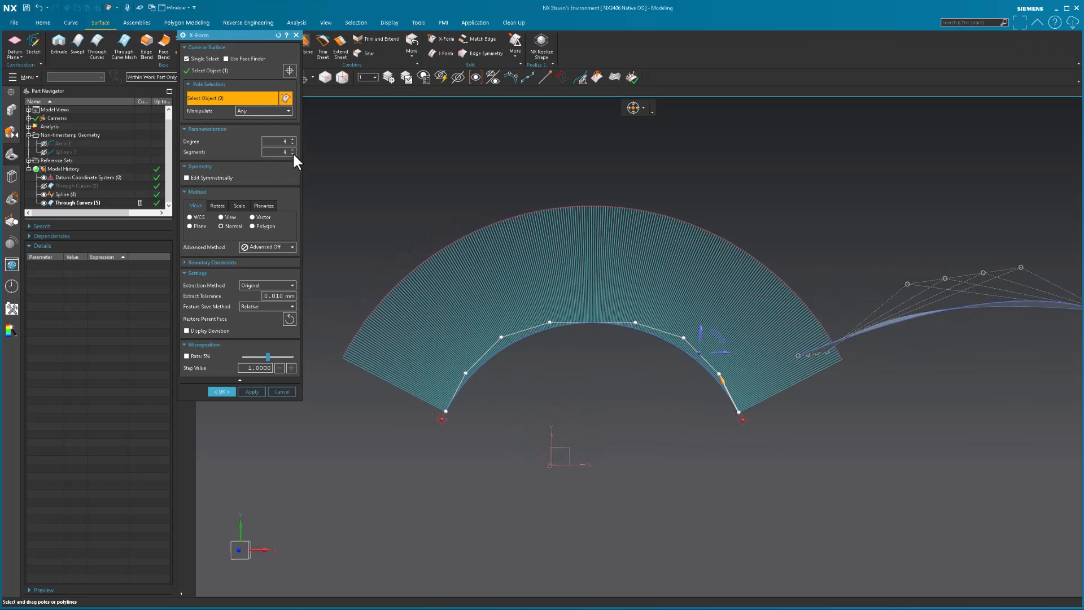
pyautogui.click(293, 154)
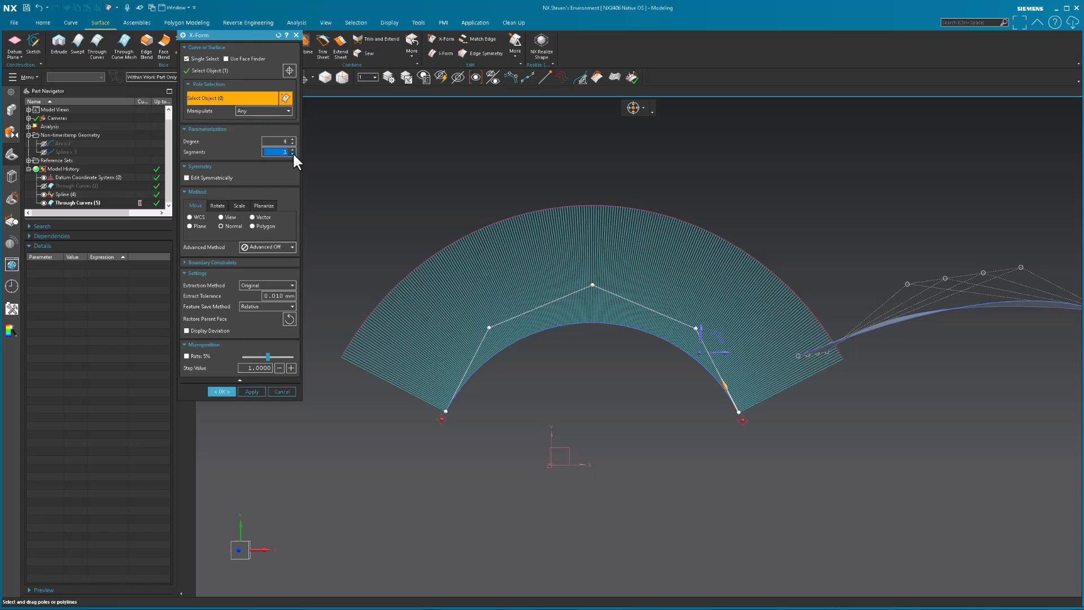
pyautogui.click(221, 391)
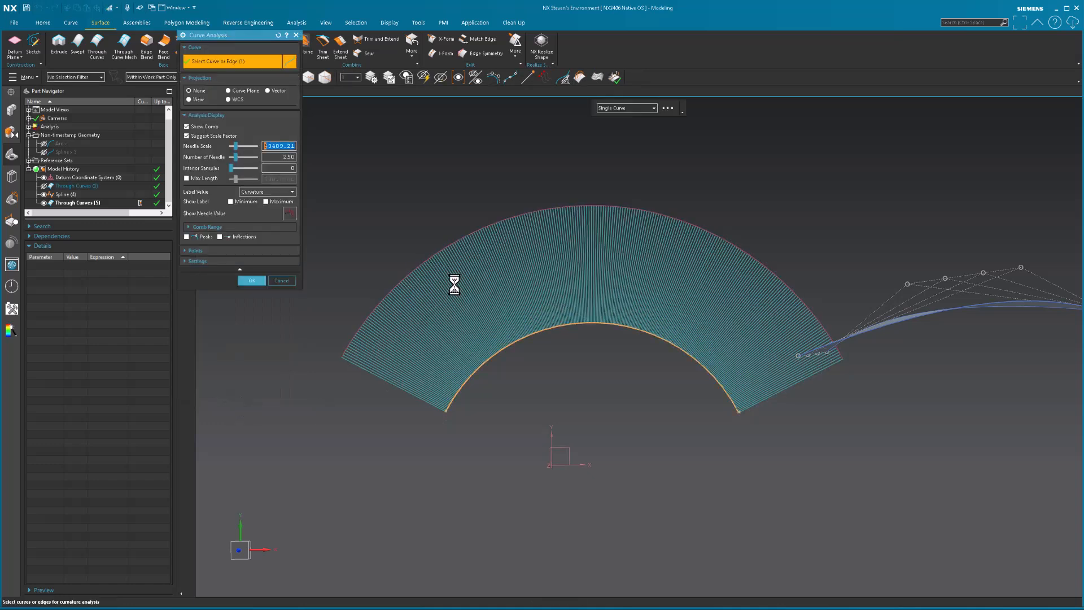
# Reopen the Curve Analysis node under Analysis to enable min/max curvature labels.
pyautogui.rightClick(454, 284)
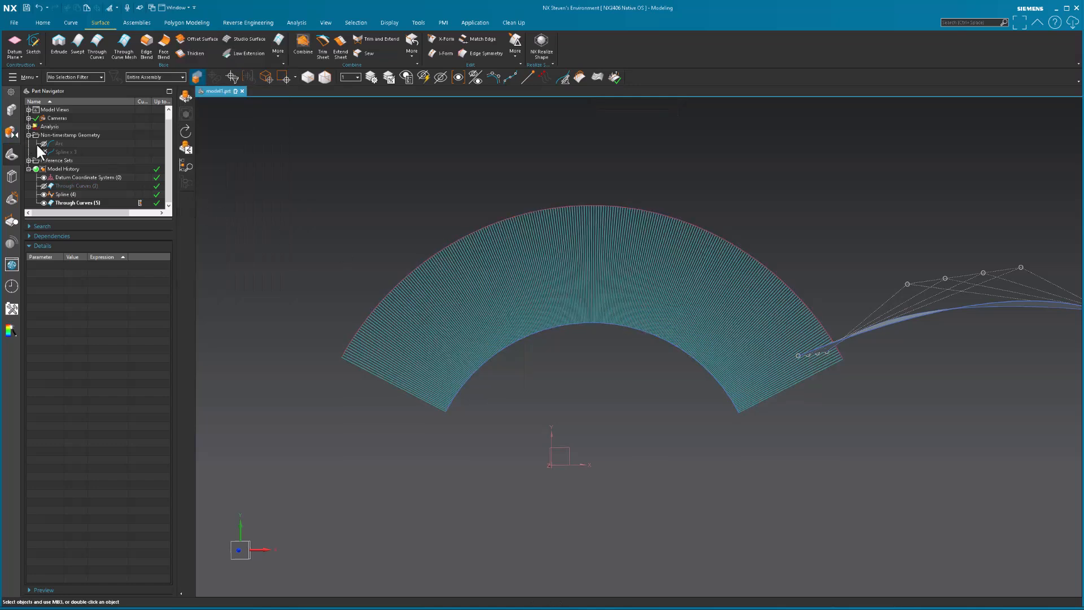
pyautogui.click(29, 126)
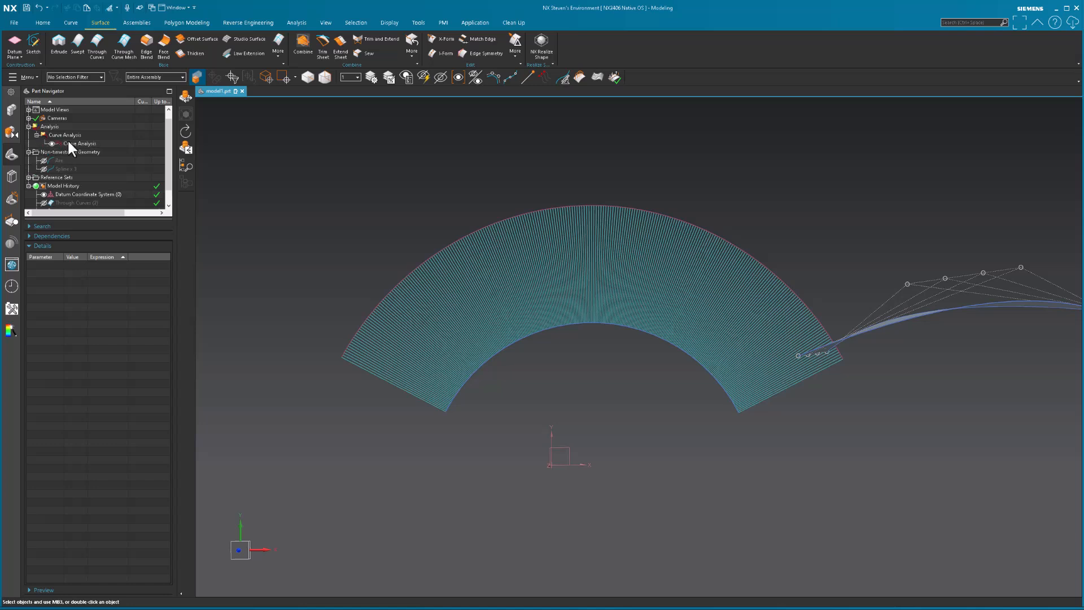
pyautogui.doubleClick(81, 143)
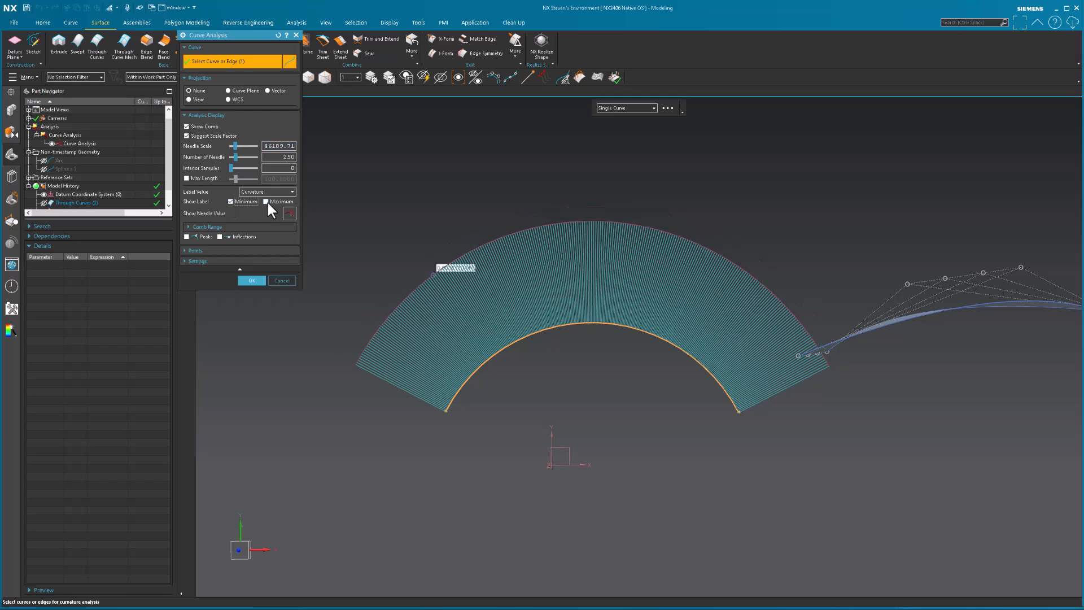
pyautogui.moveTo(415, 277)
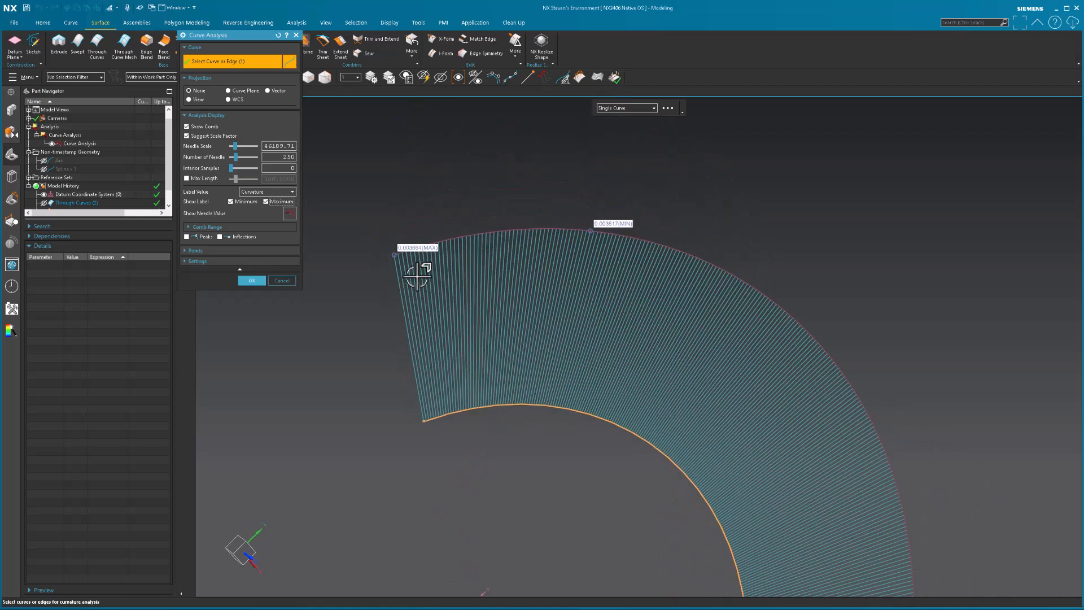
pyautogui.moveTo(613, 228)
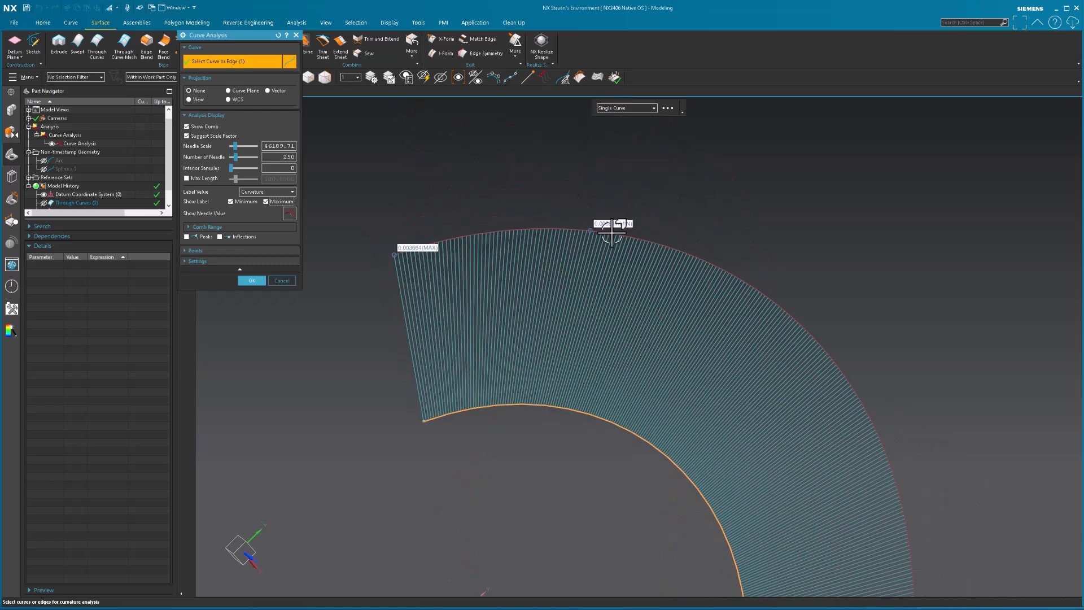